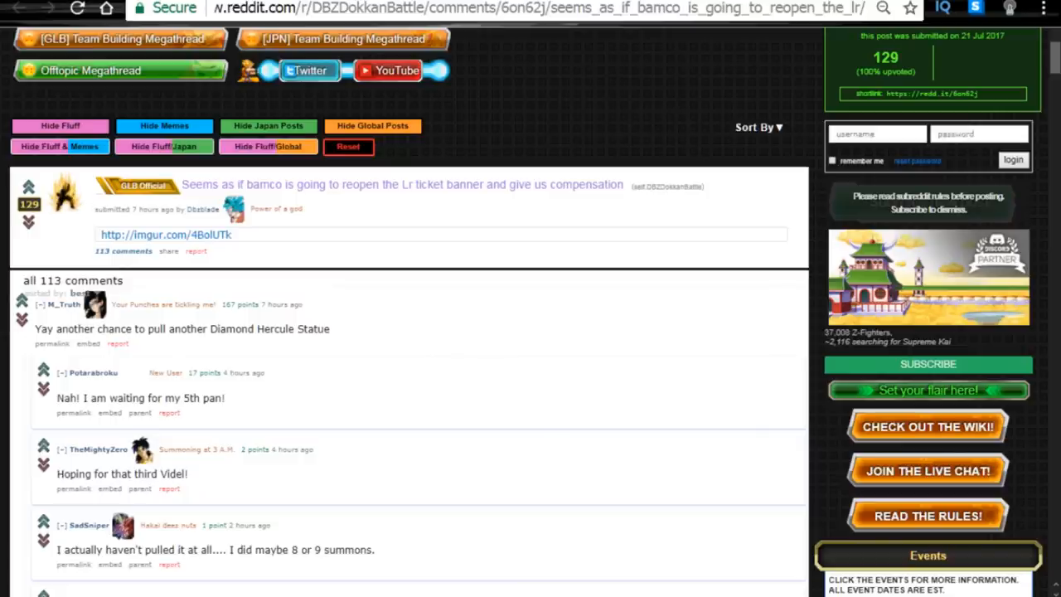
Open the Imgur image of the 2nd Anniversary Legendary Summon Ticket apology and read the compensation
click(165, 234)
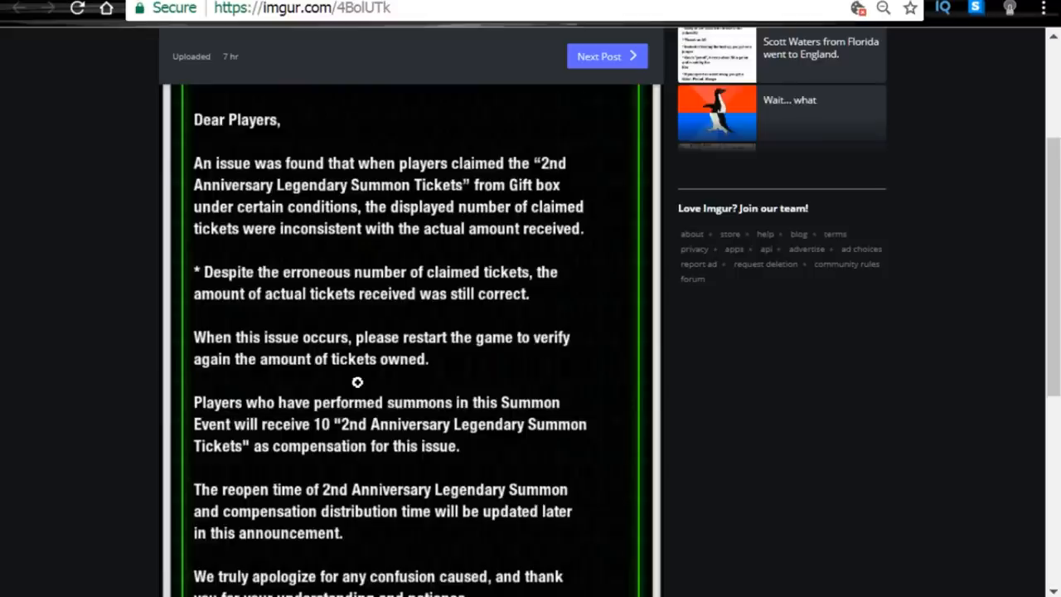
scroll(down, 3)
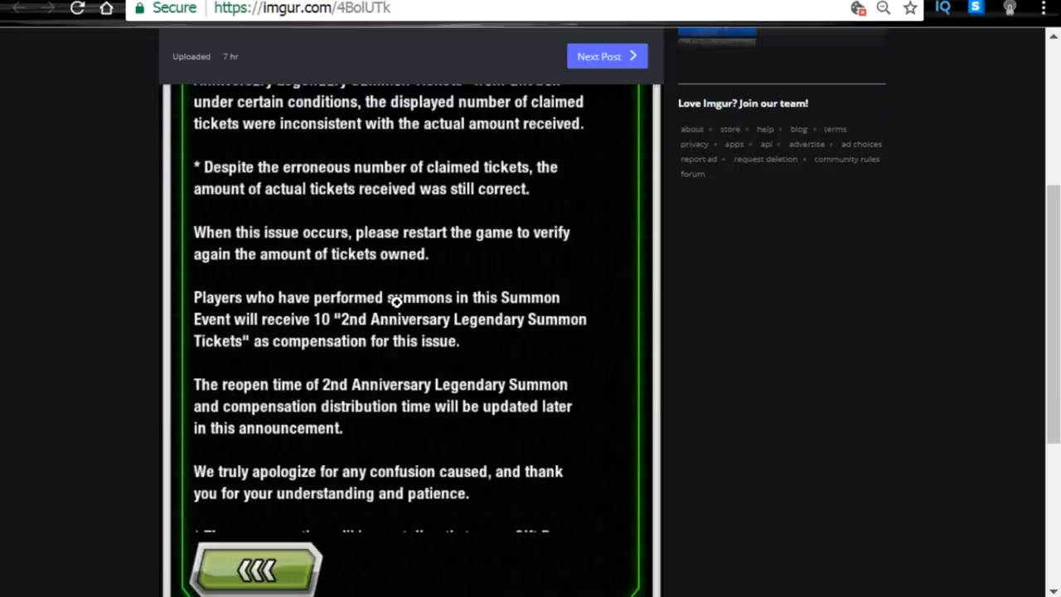
scroll(down, 3)
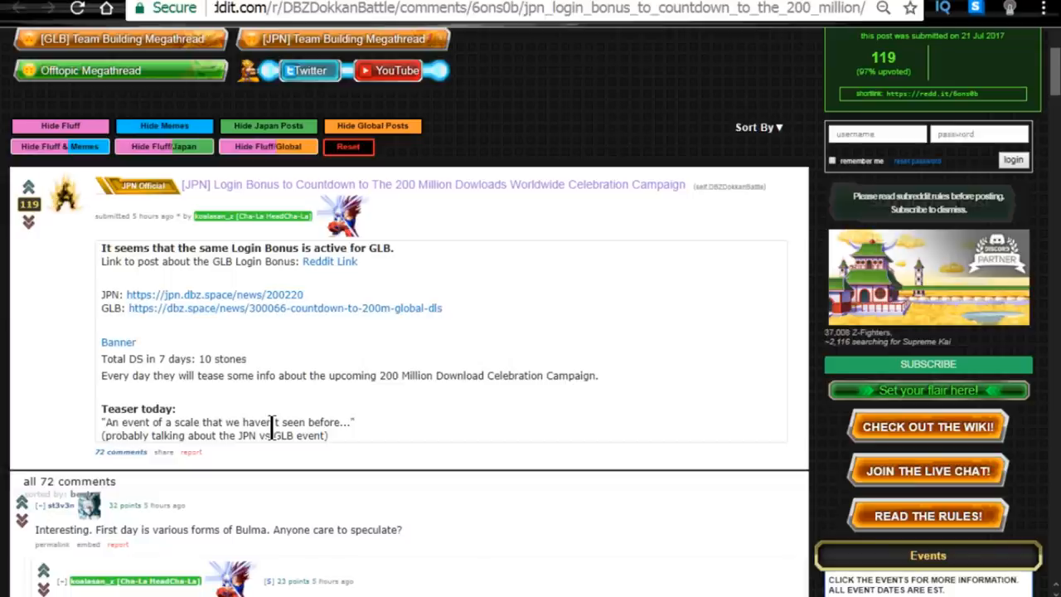
mouse_move(379, 203)
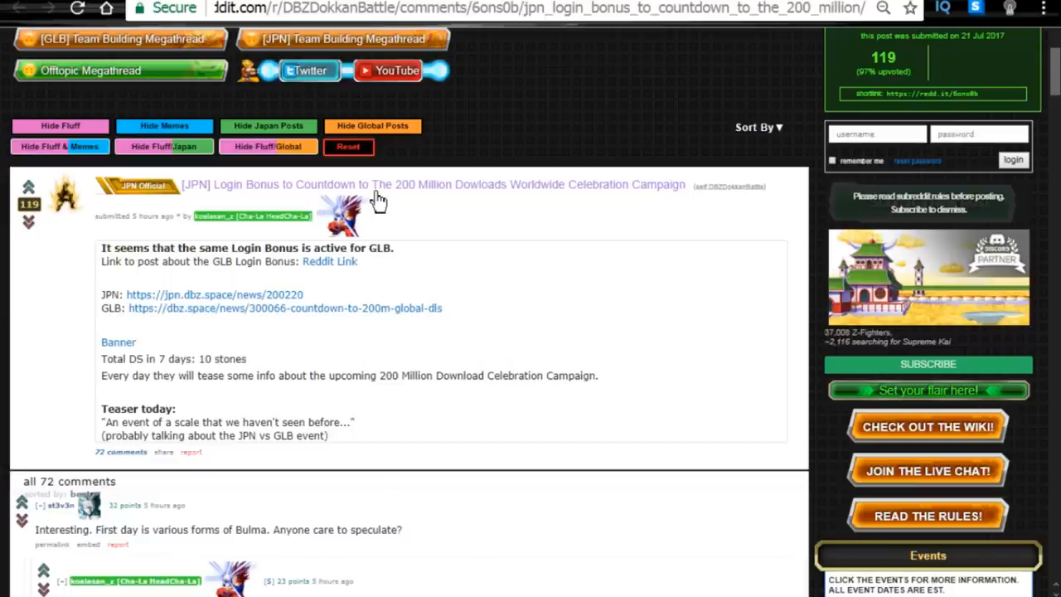
mouse_move(605, 187)
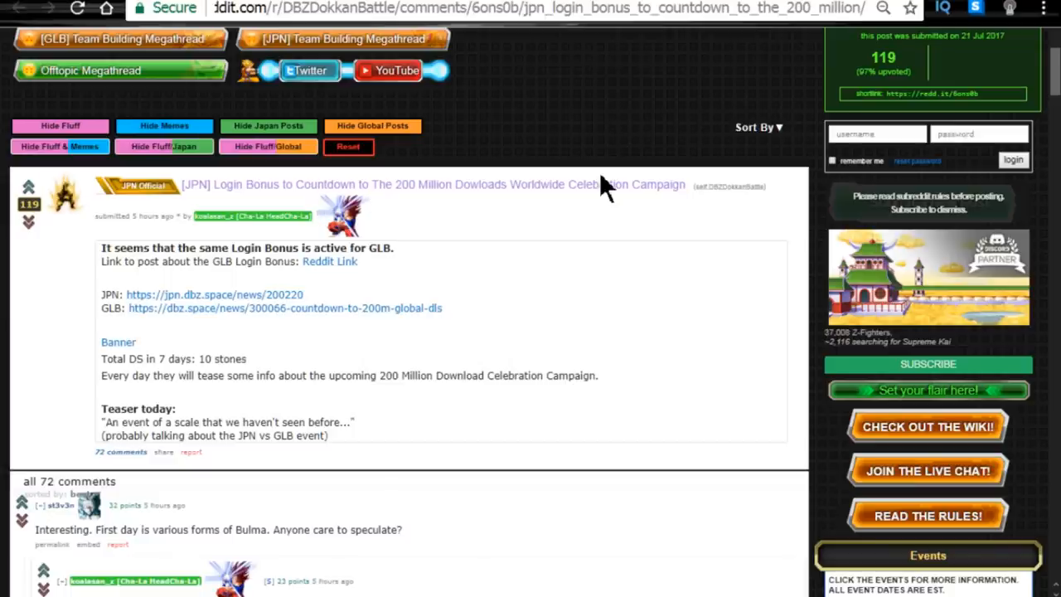
mouse_move(232, 286)
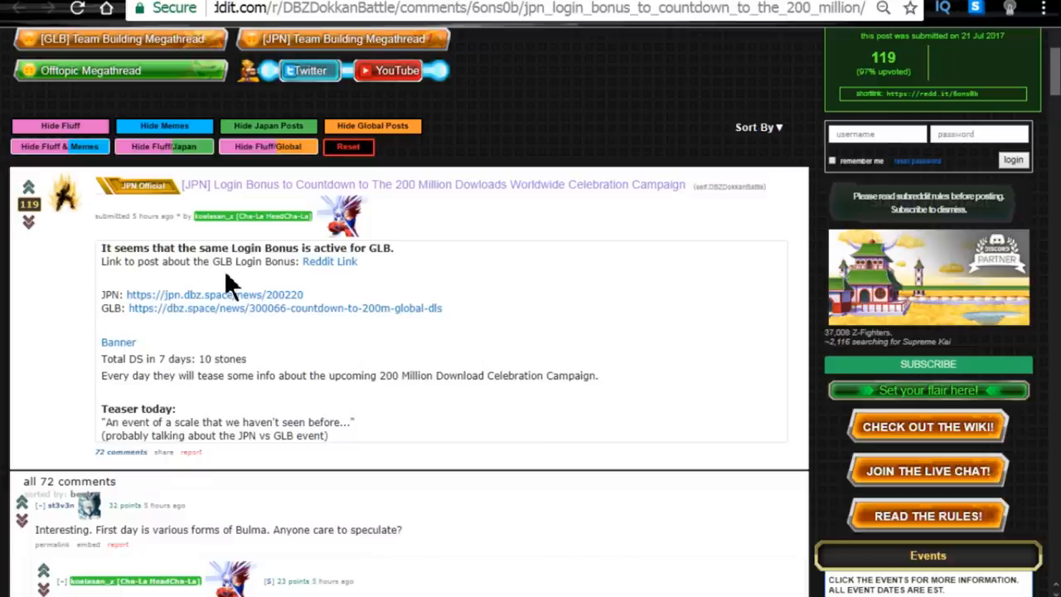
mouse_move(233, 328)
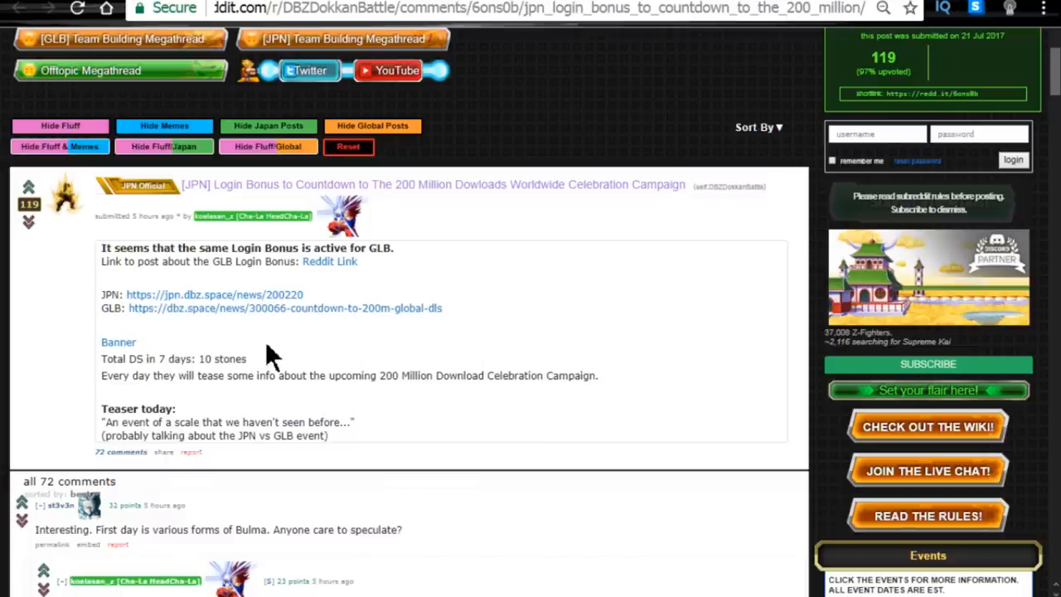
mouse_move(313, 336)
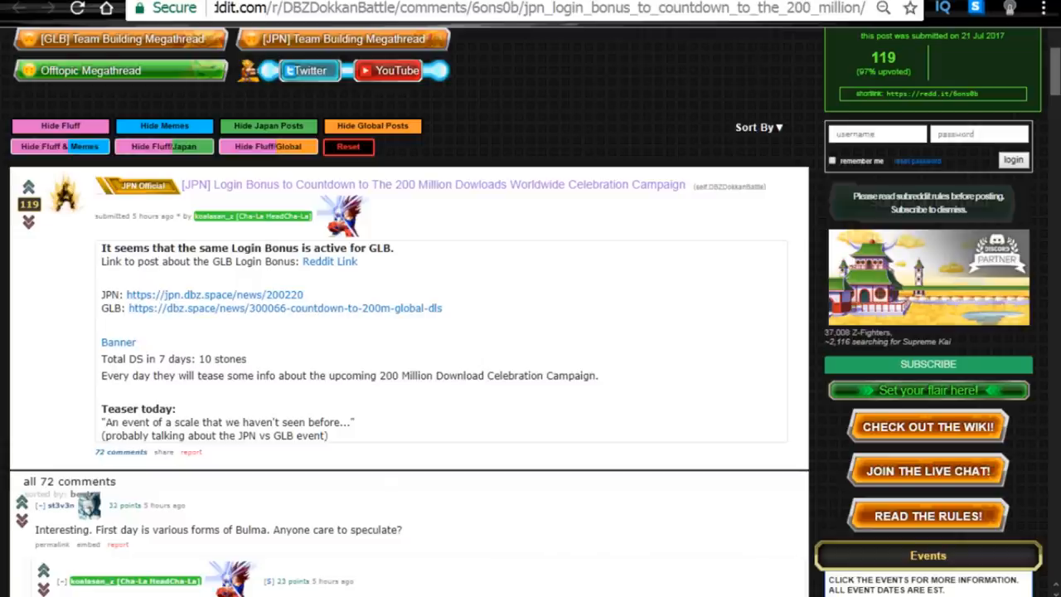
Open the Japanese dbz.space login-bonus news, translate it to English, and read through it
click(215, 295)
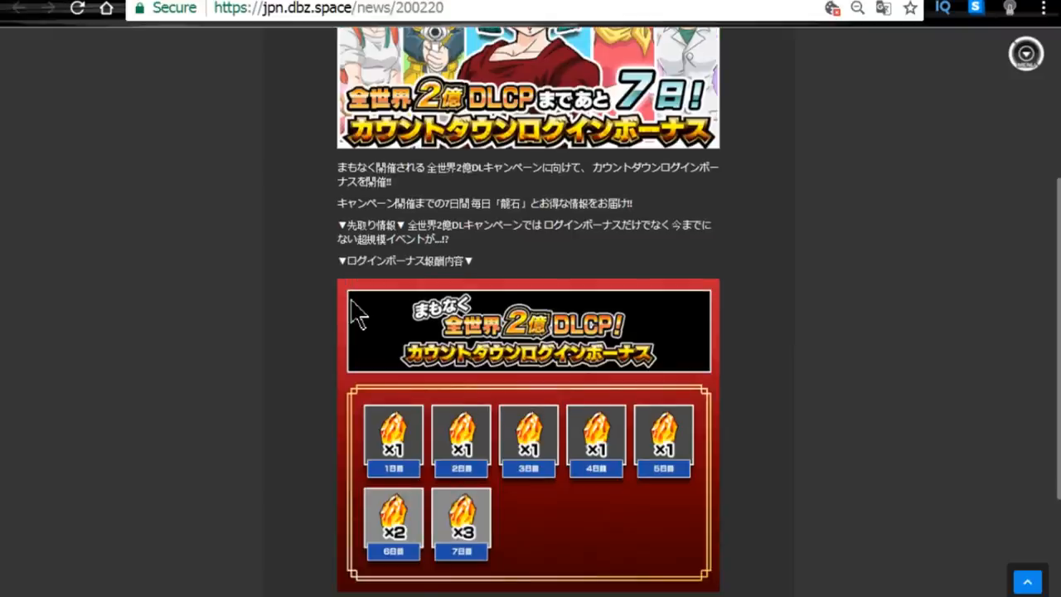
click(108, 47)
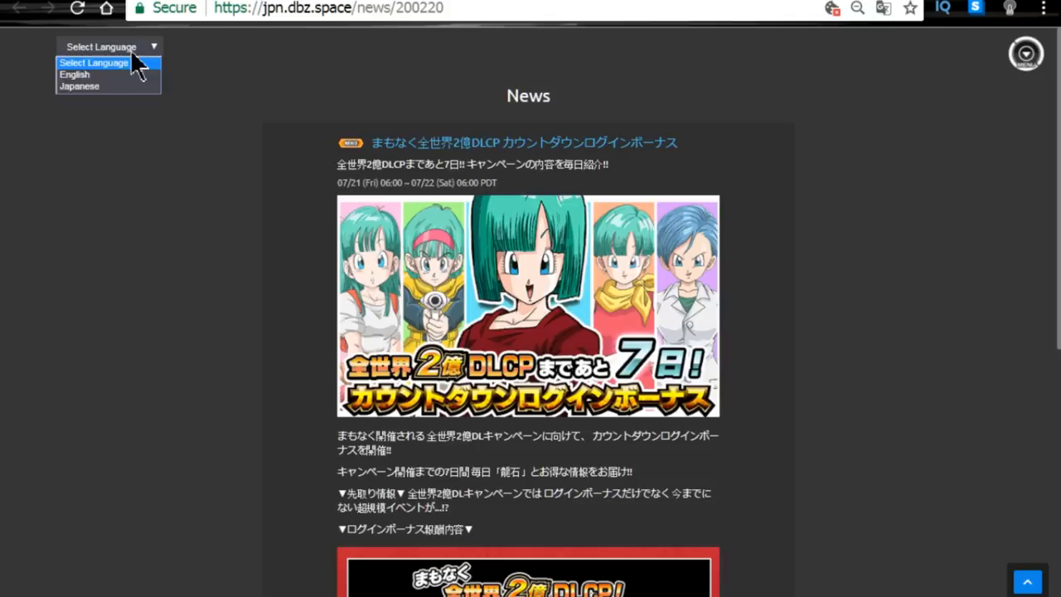
click(74, 75)
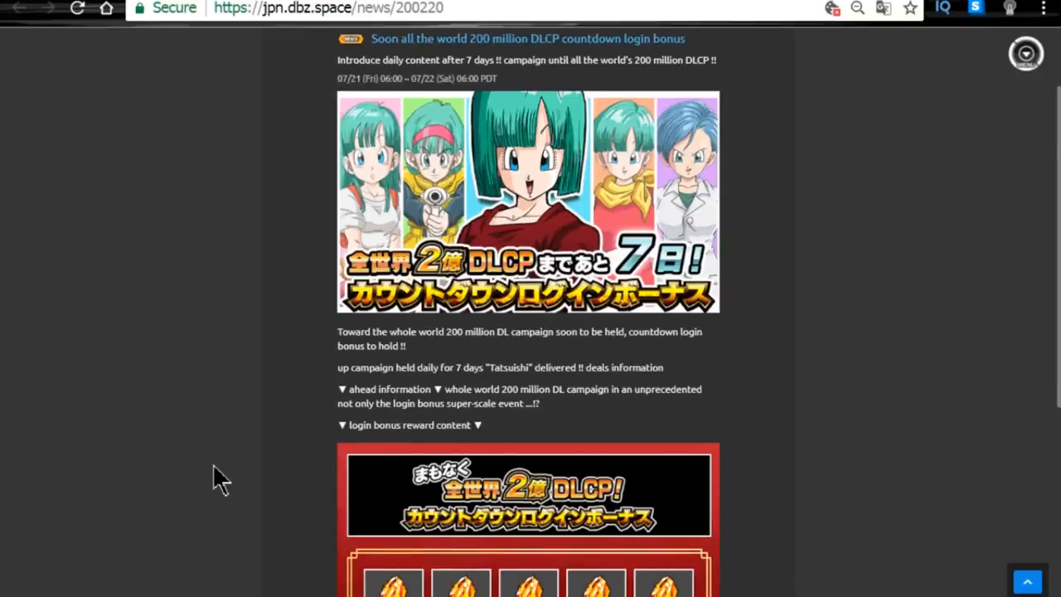
scroll(down, 3)
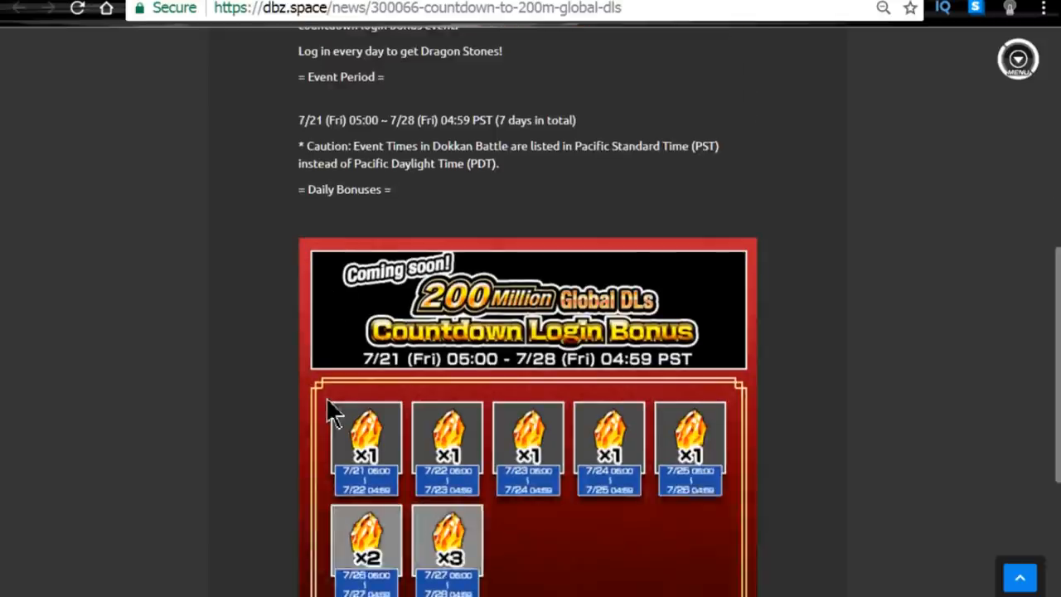
scroll(down, 3)
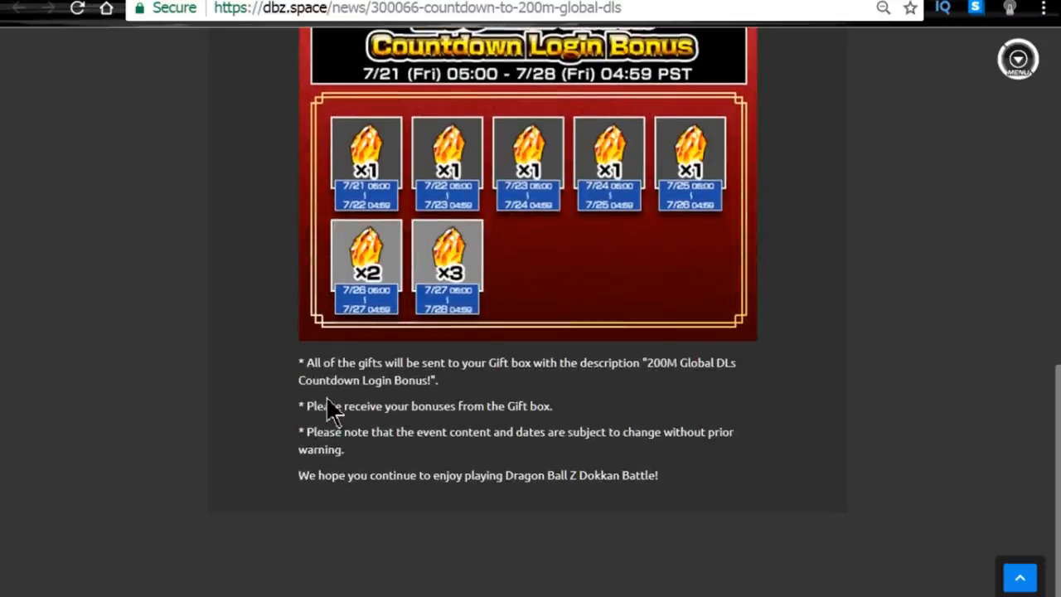
mouse_move(397, 208)
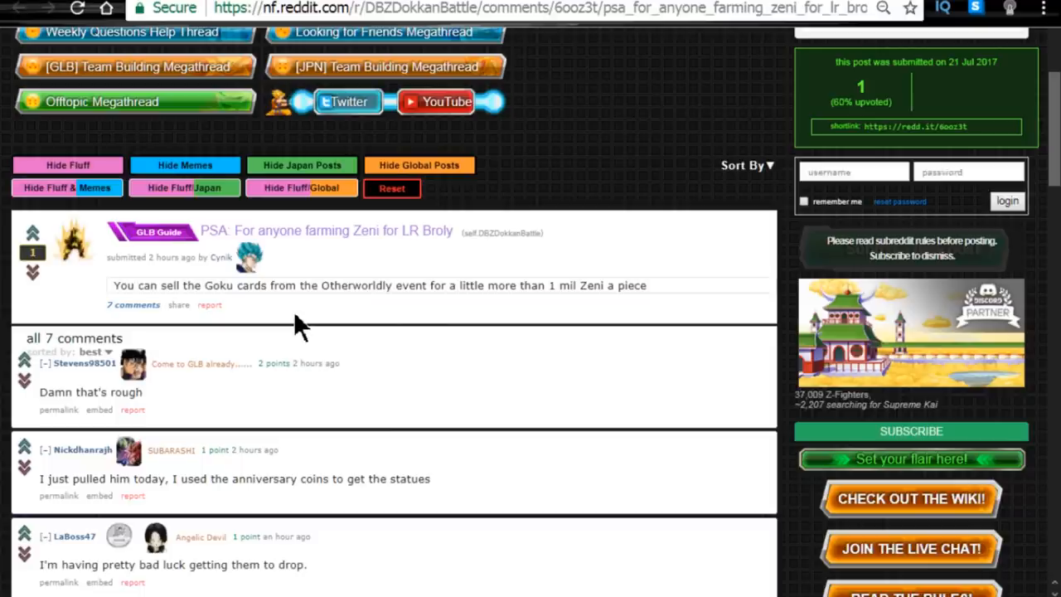
mouse_move(315, 249)
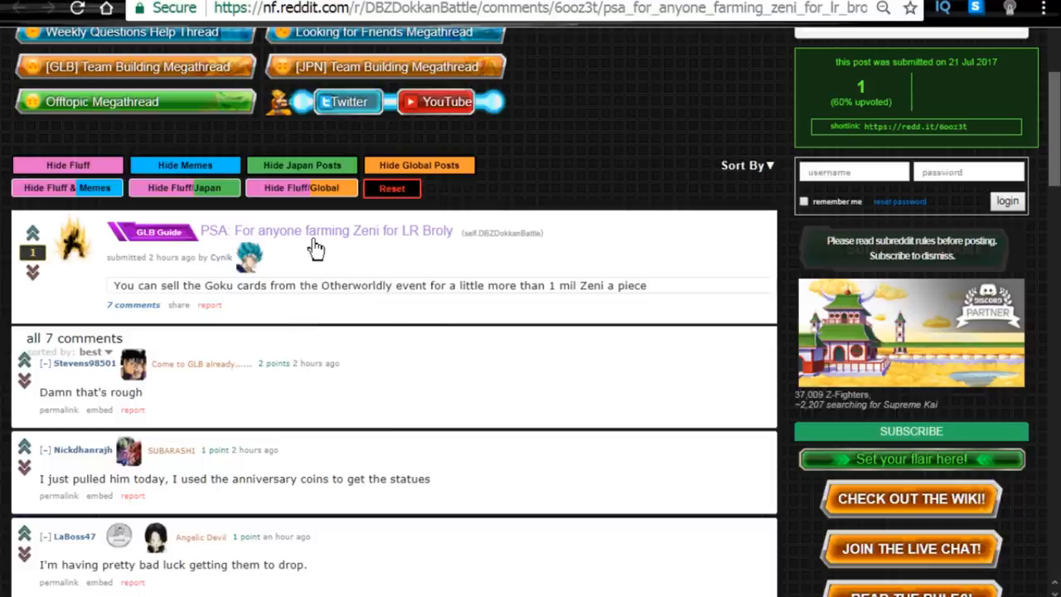
mouse_move(406, 255)
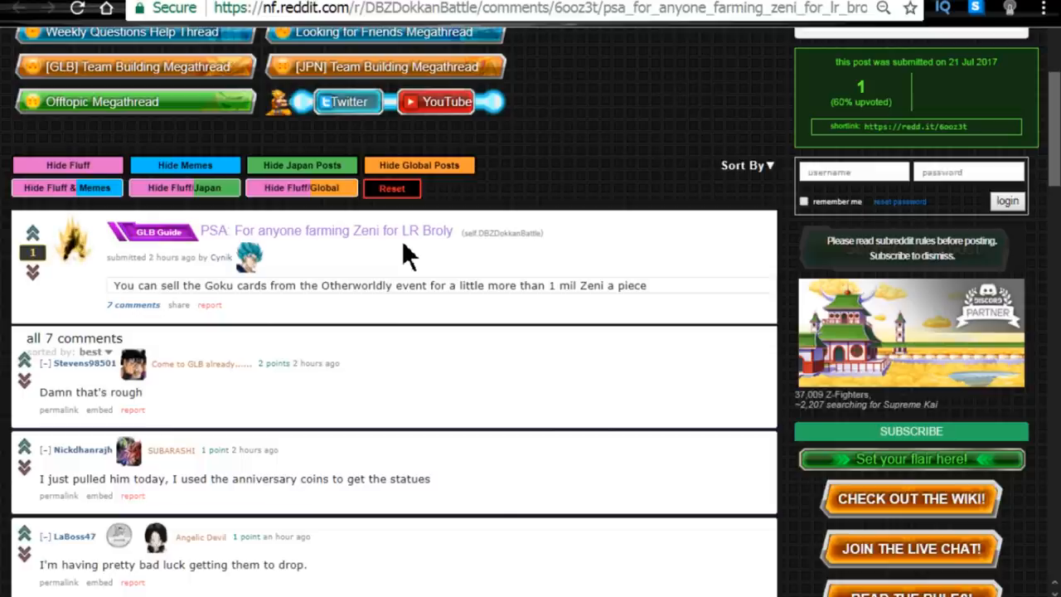
mouse_move(514, 253)
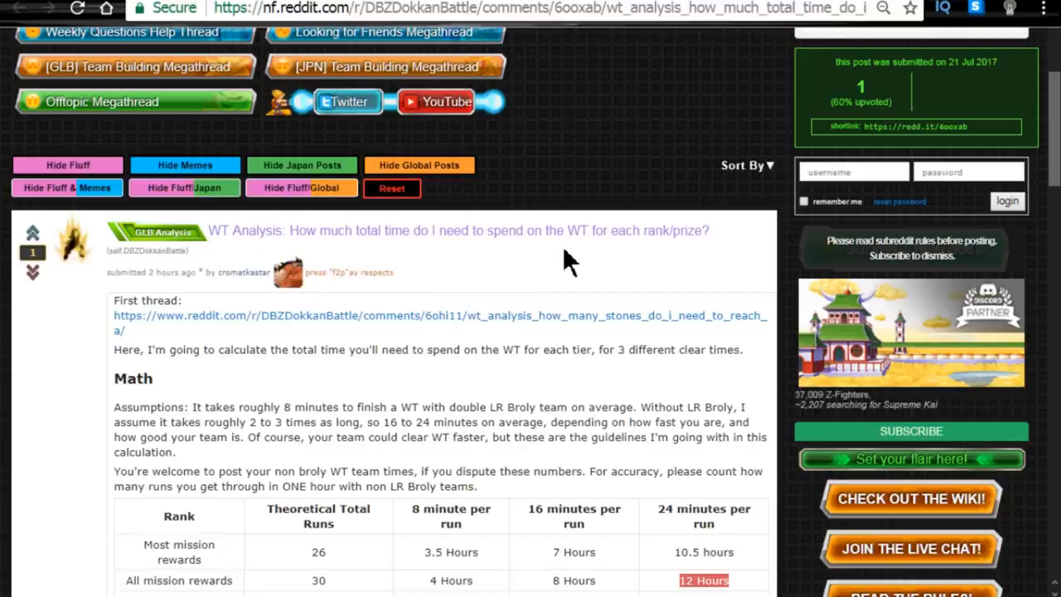
Scroll the WT Analysis post to its hours-per-rank table through Top 100
scroll(down, 3)
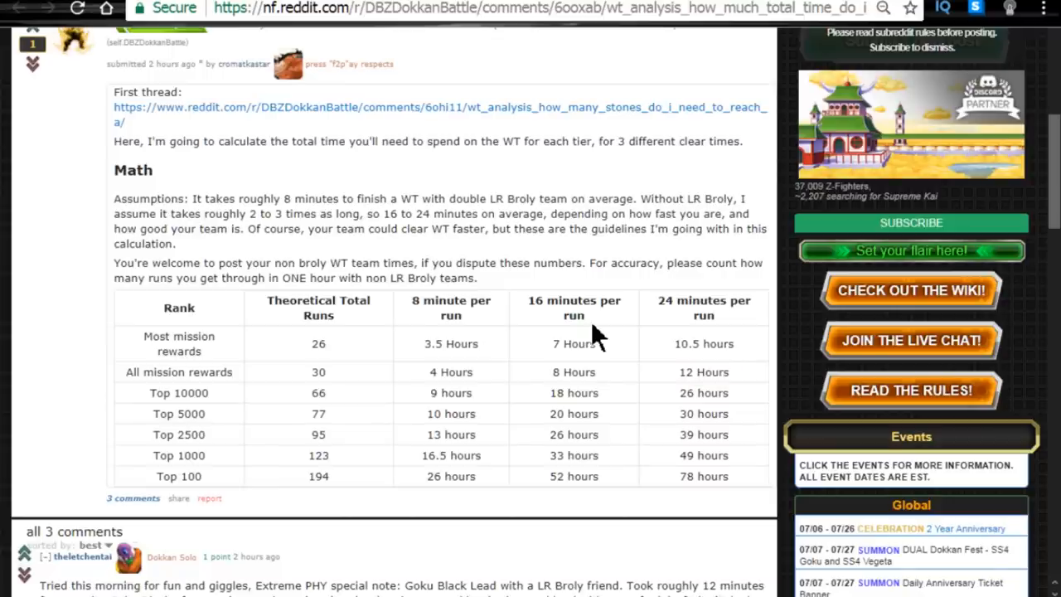
Highlight the 8-minute column heading and the Top 5000 row (77 runs, 10/20/30 hours)
double_click(704, 372)
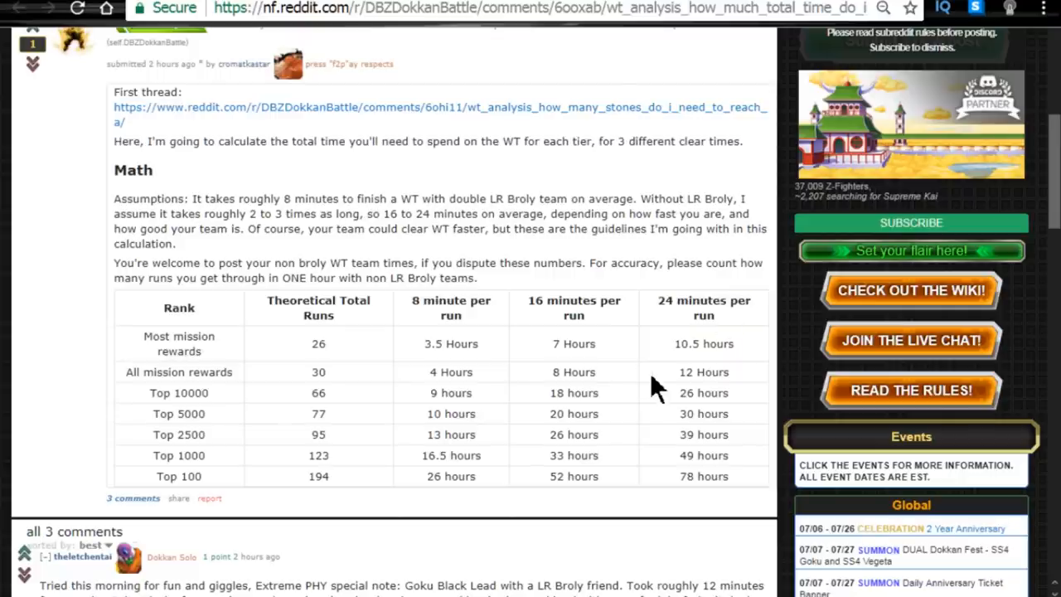
mouse_move(444, 381)
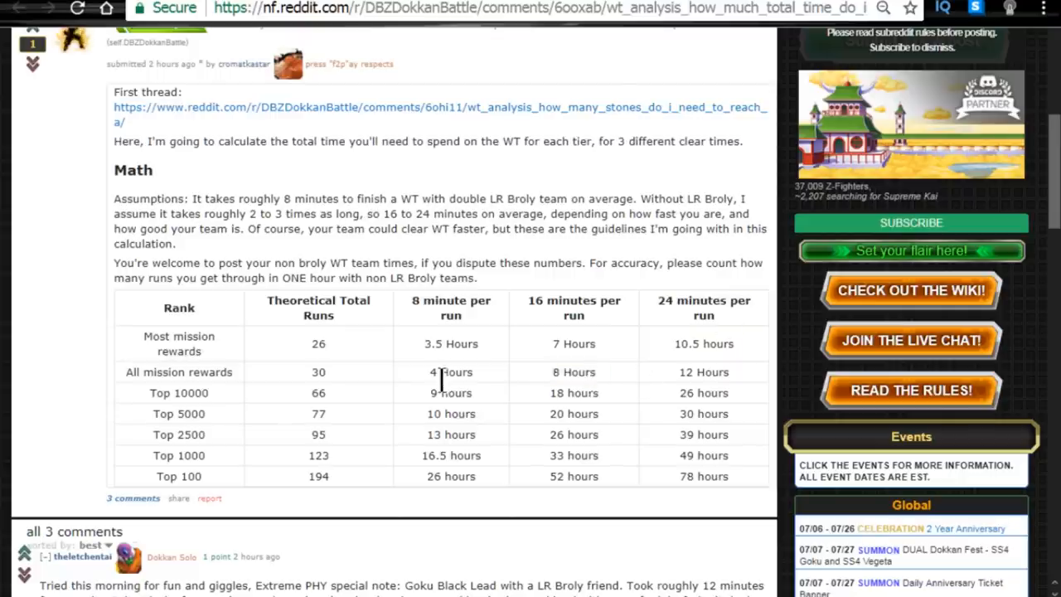
double_click(458, 371)
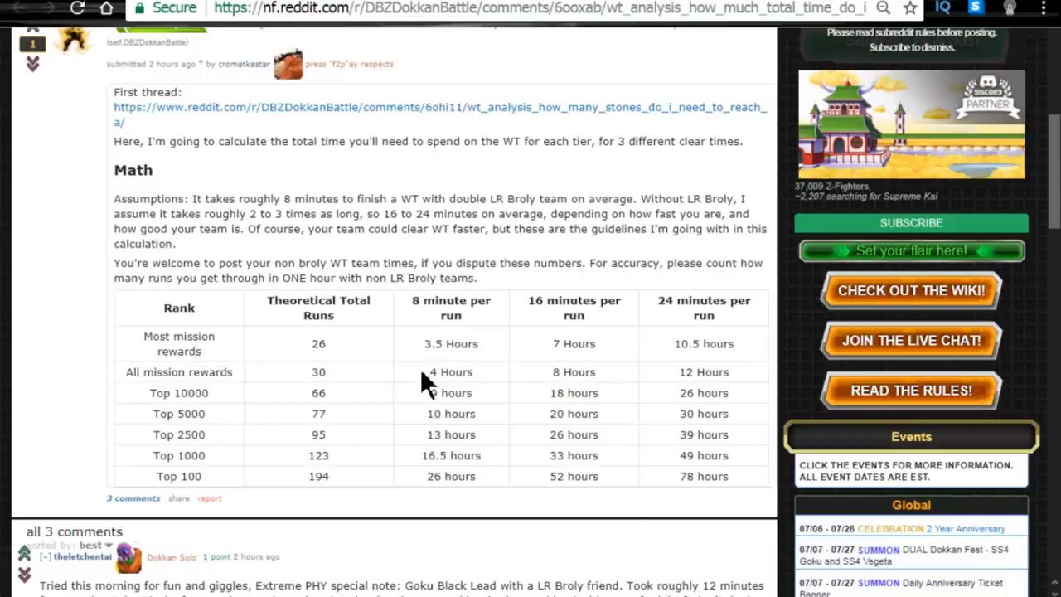
double_click(451, 308)
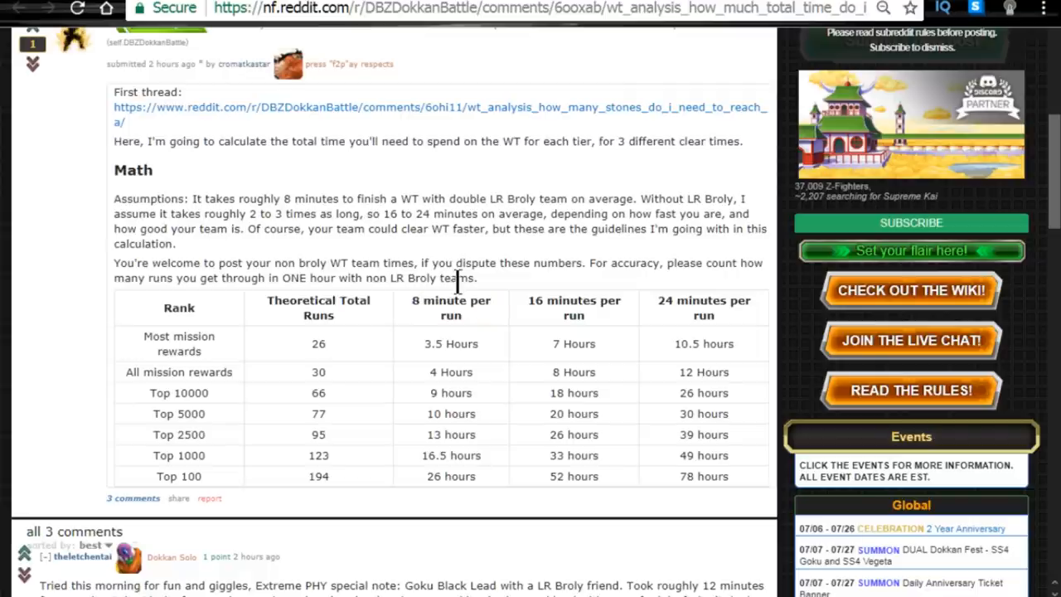
double_click(451, 307)
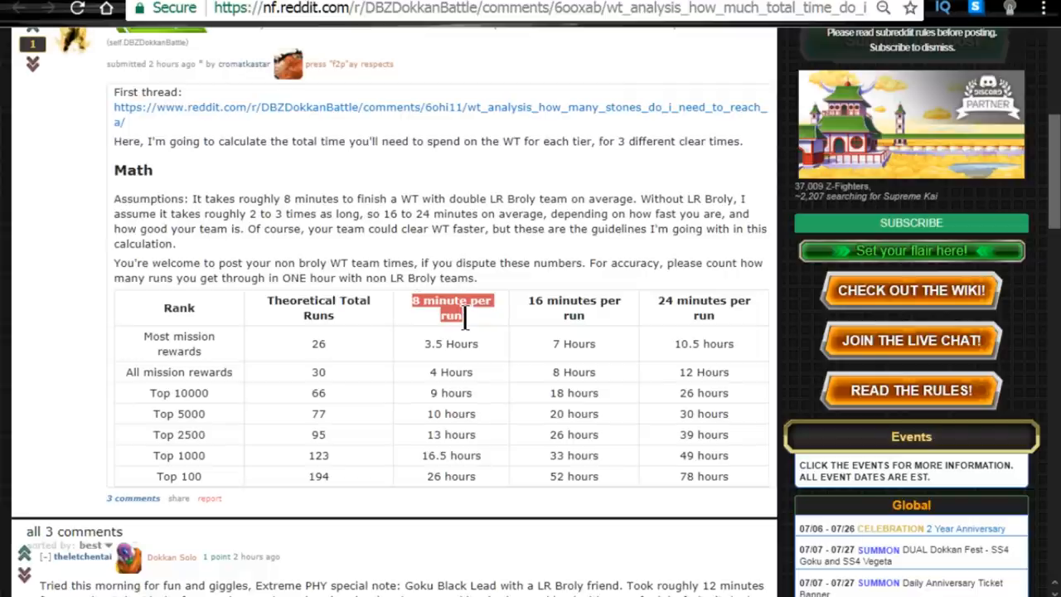
click(451, 371)
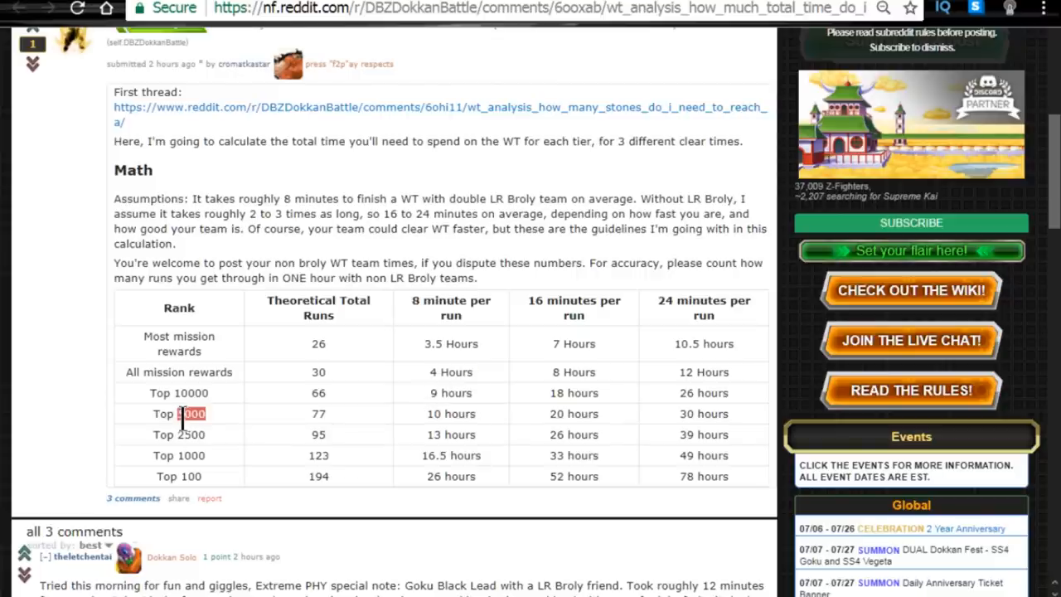
drag(191, 414, 339, 435)
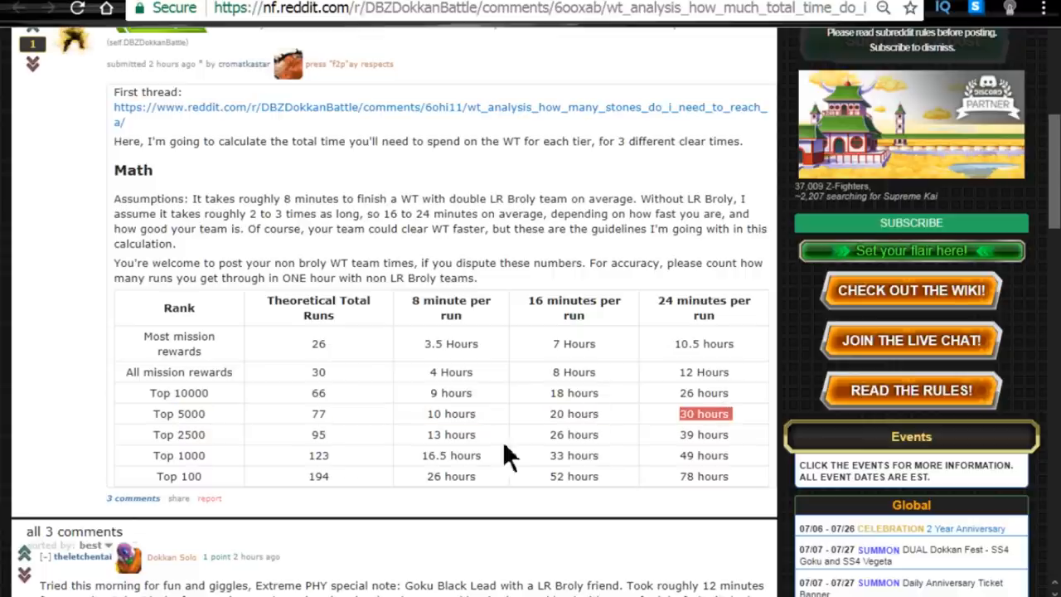
drag(462, 414, 696, 413)
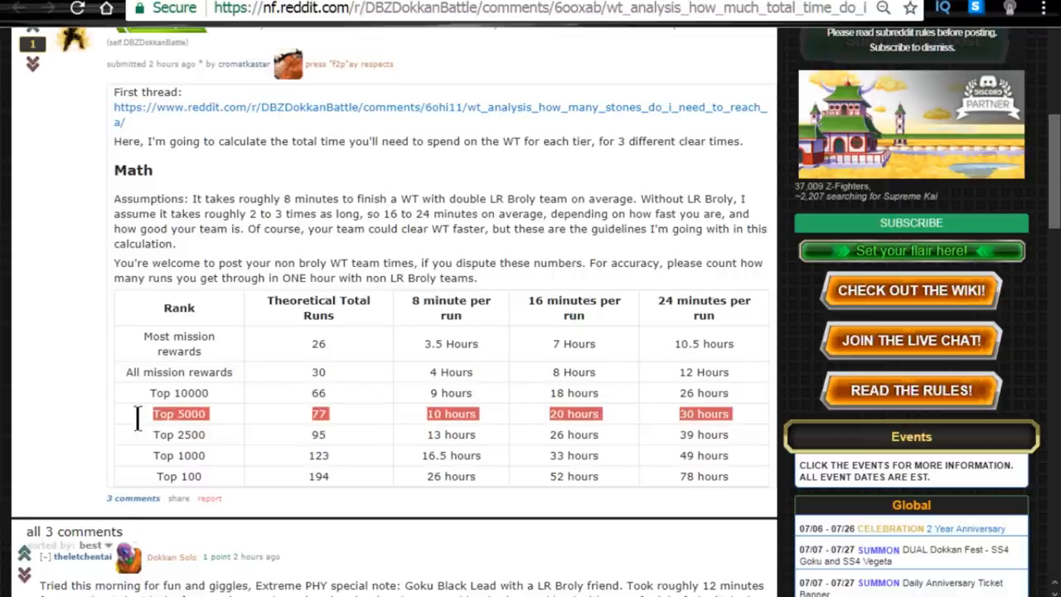
mouse_move(415, 83)
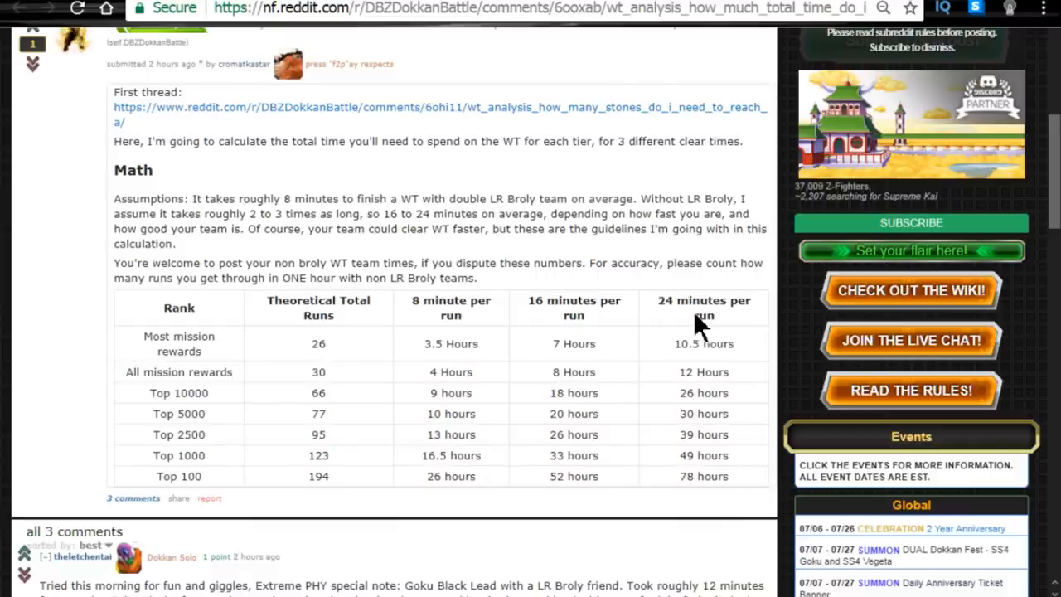
mouse_move(699, 323)
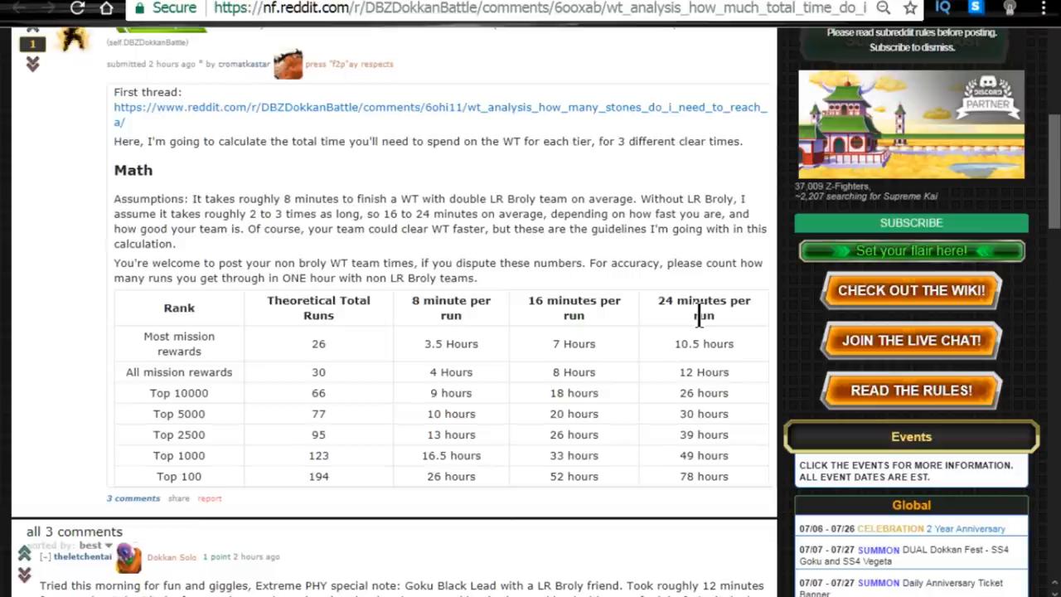
mouse_move(574, 214)
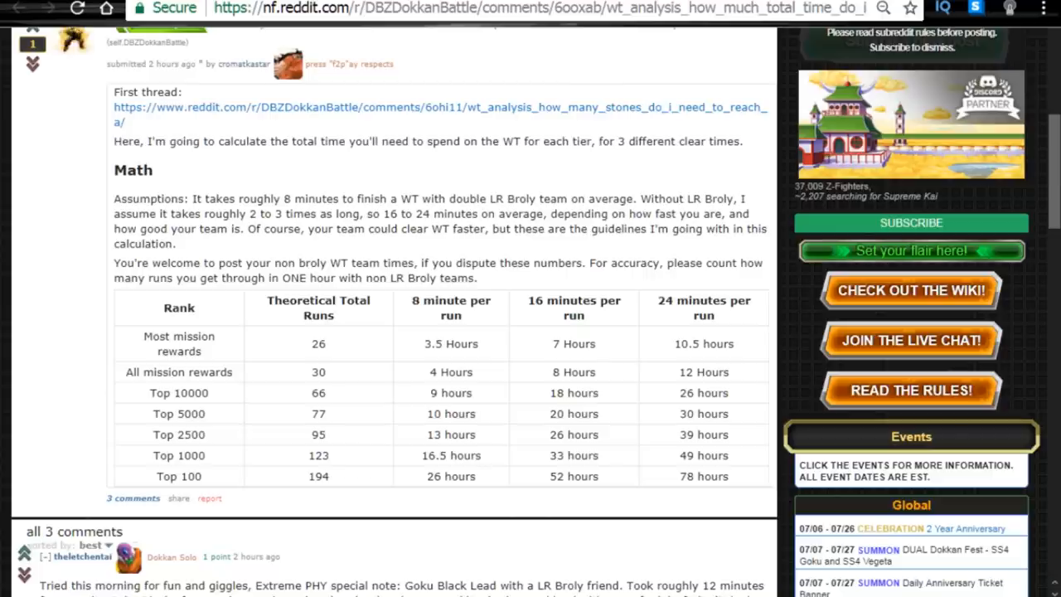
mouse_move(663, 342)
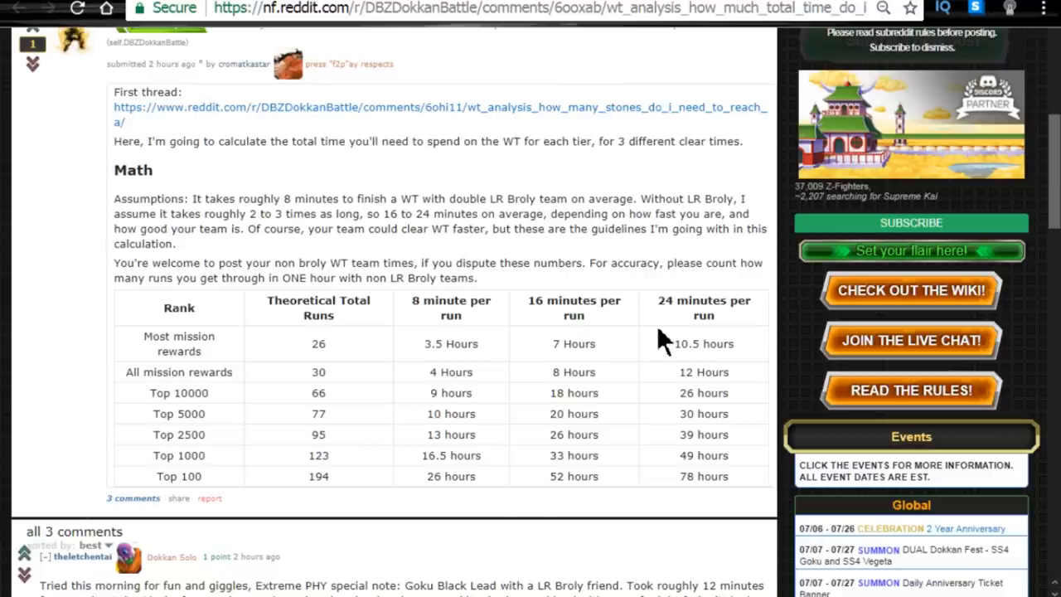
mouse_move(659, 332)
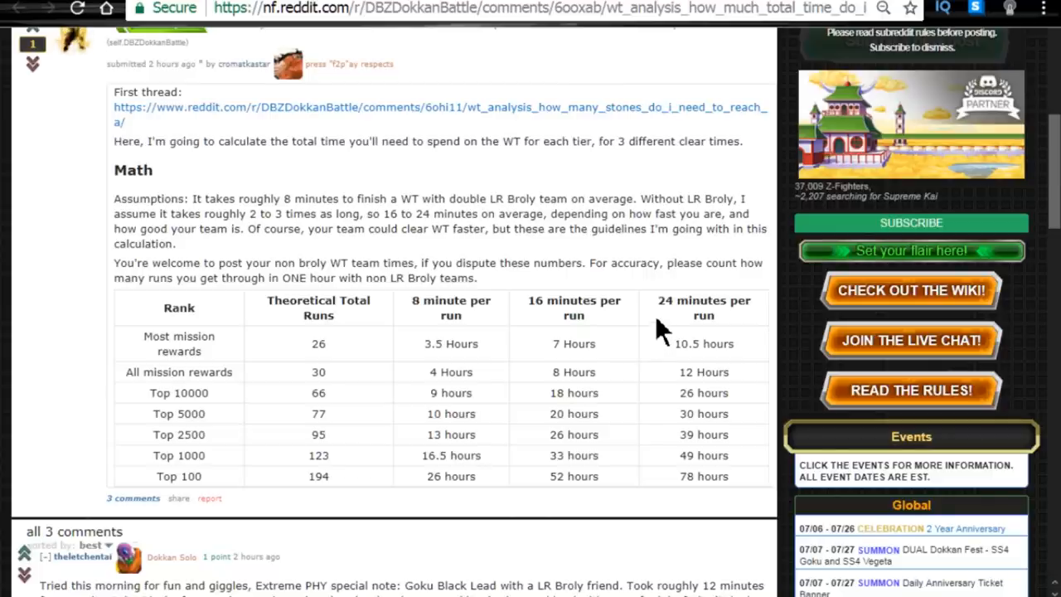
mouse_move(684, 302)
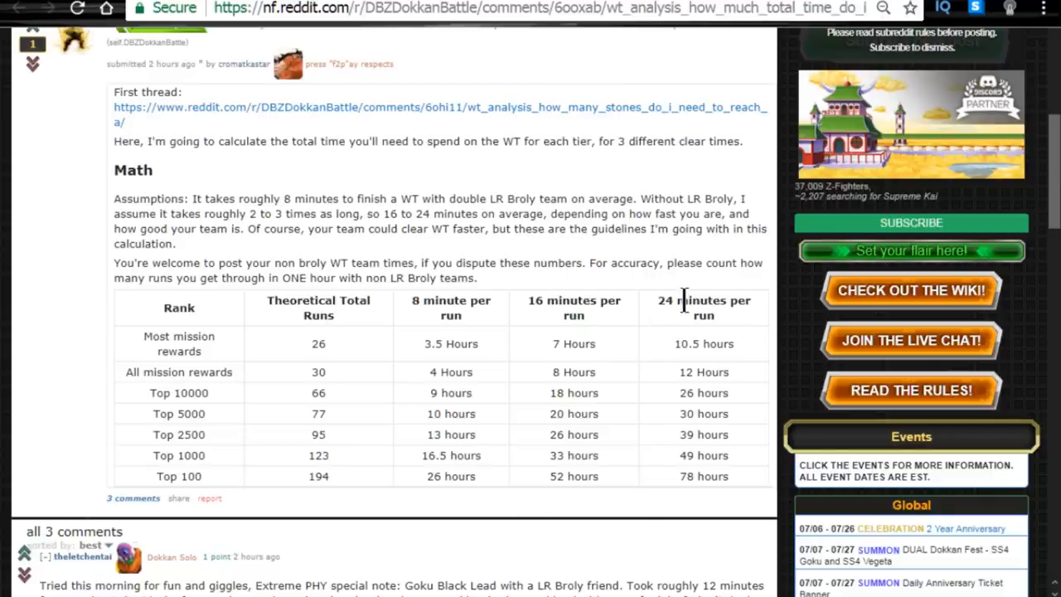
mouse_move(684, 303)
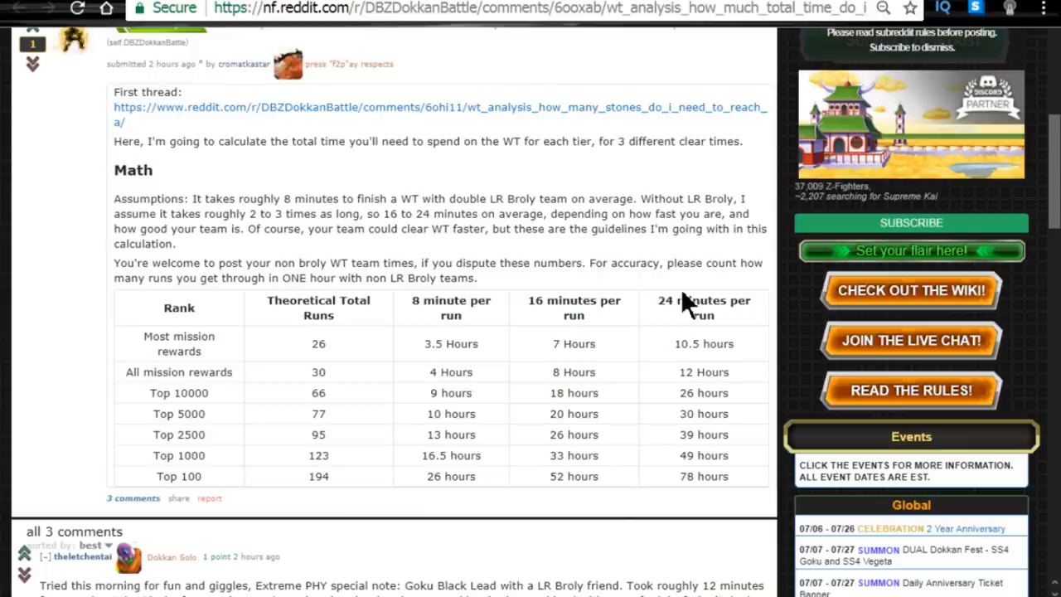
mouse_move(659, 183)
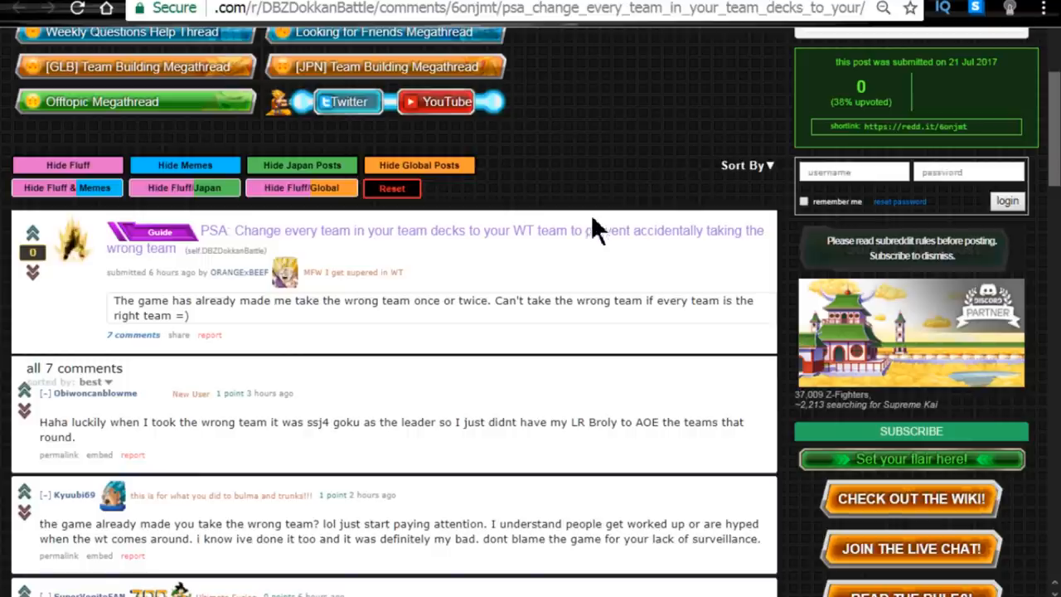
mouse_move(214, 239)
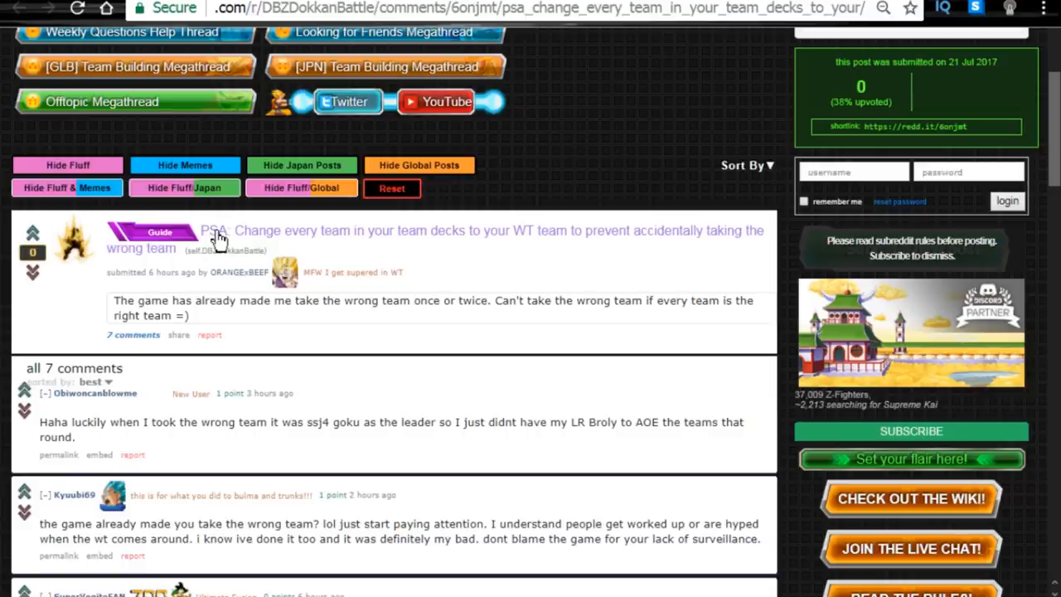
mouse_move(232, 259)
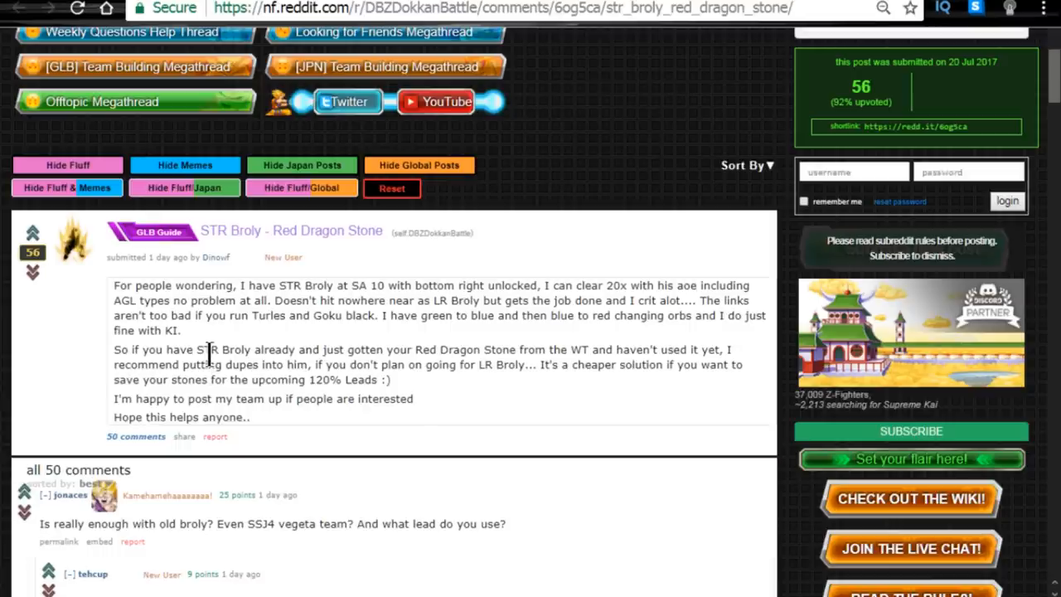
Scroll through the STR Broly guide, highlighting its opening paragraphs while reading, then deselect
scroll(down, 3)
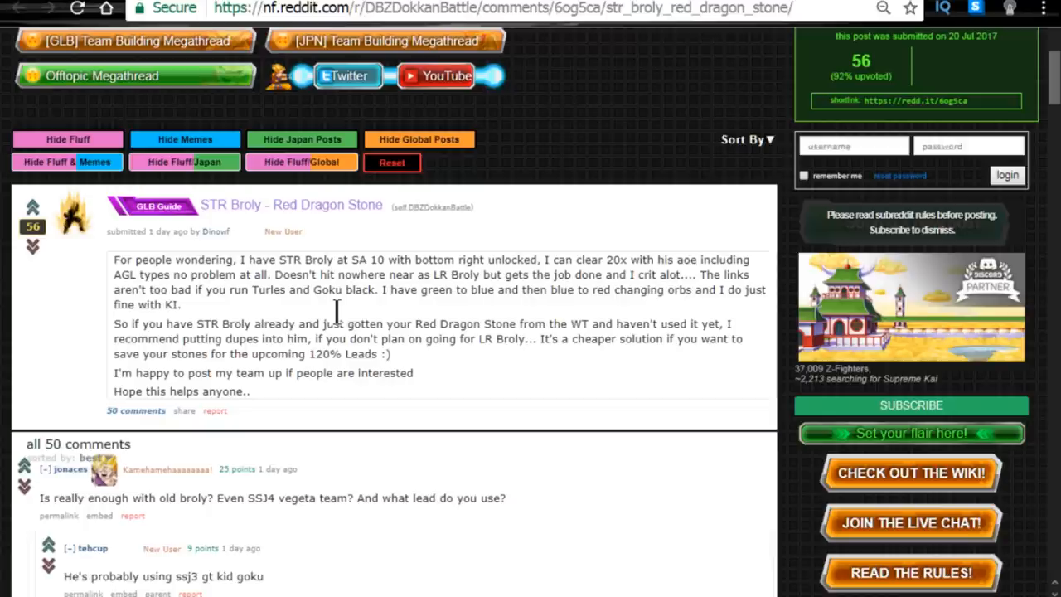
scroll(down, 3)
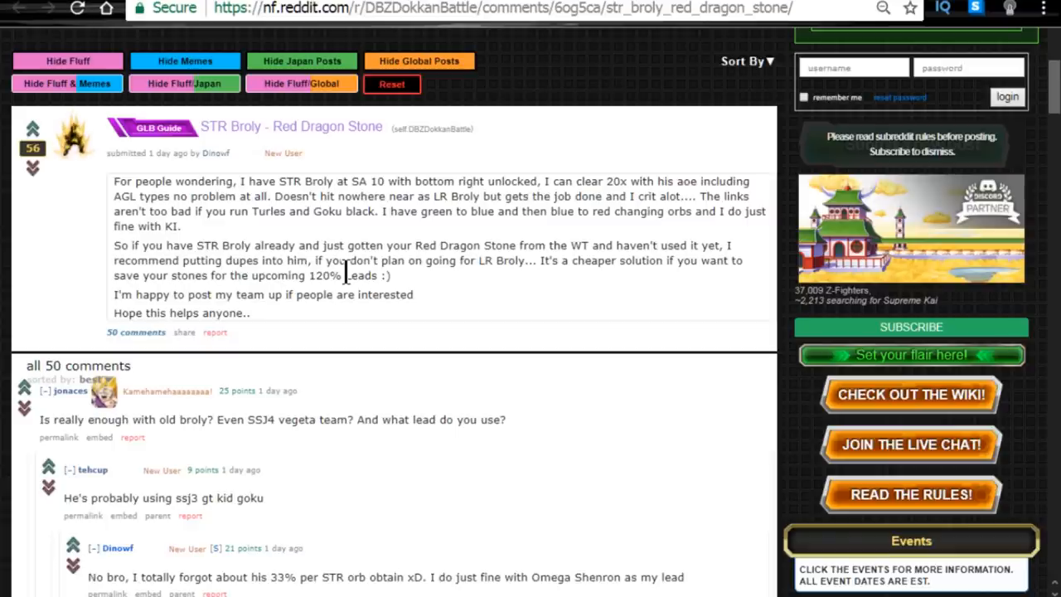
drag(113, 181, 390, 276)
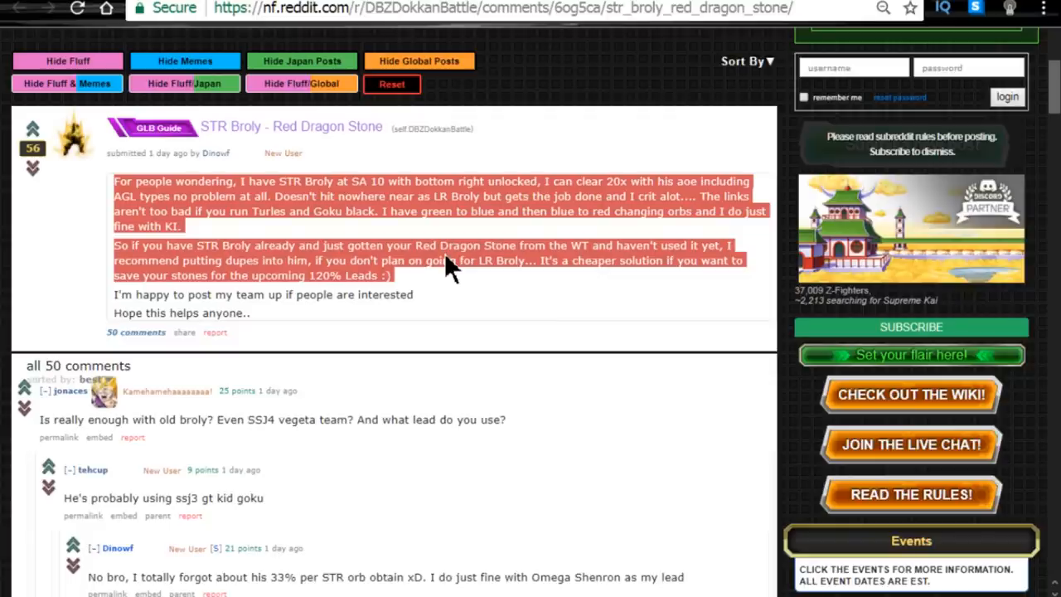
click(456, 260)
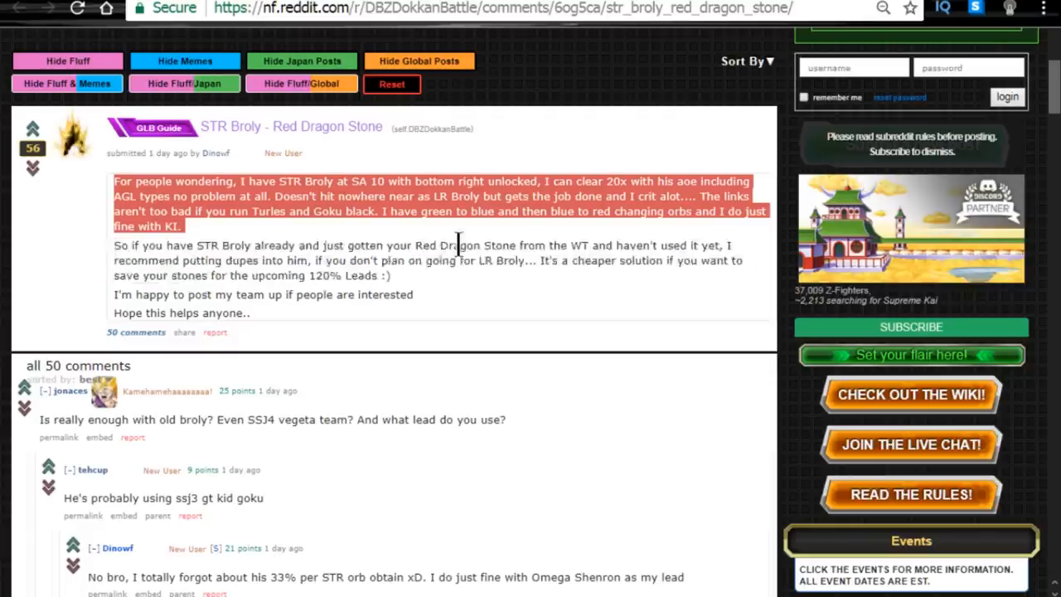
click(548, 211)
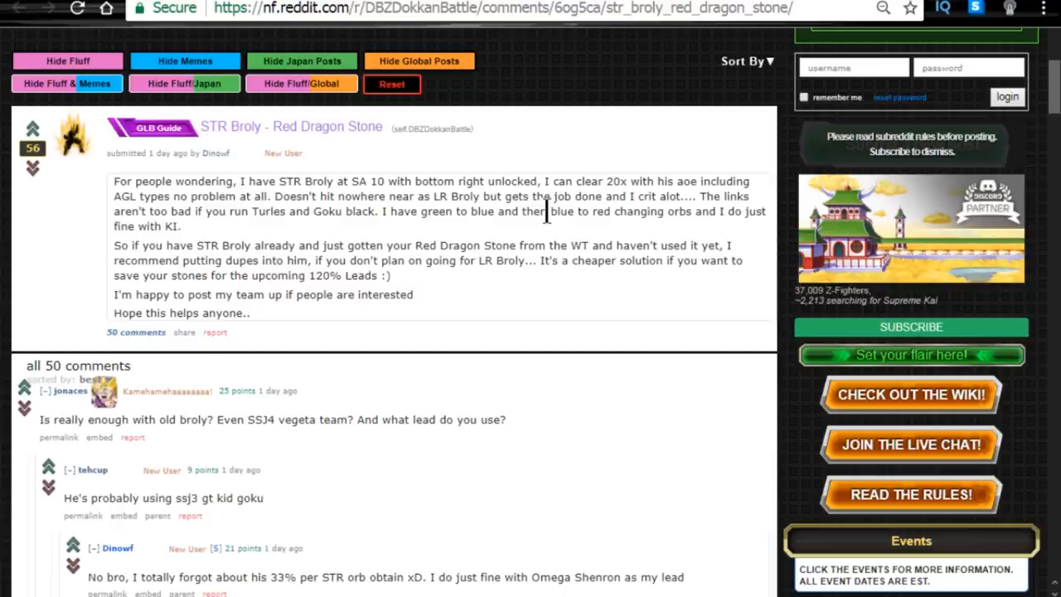
mouse_move(706, 197)
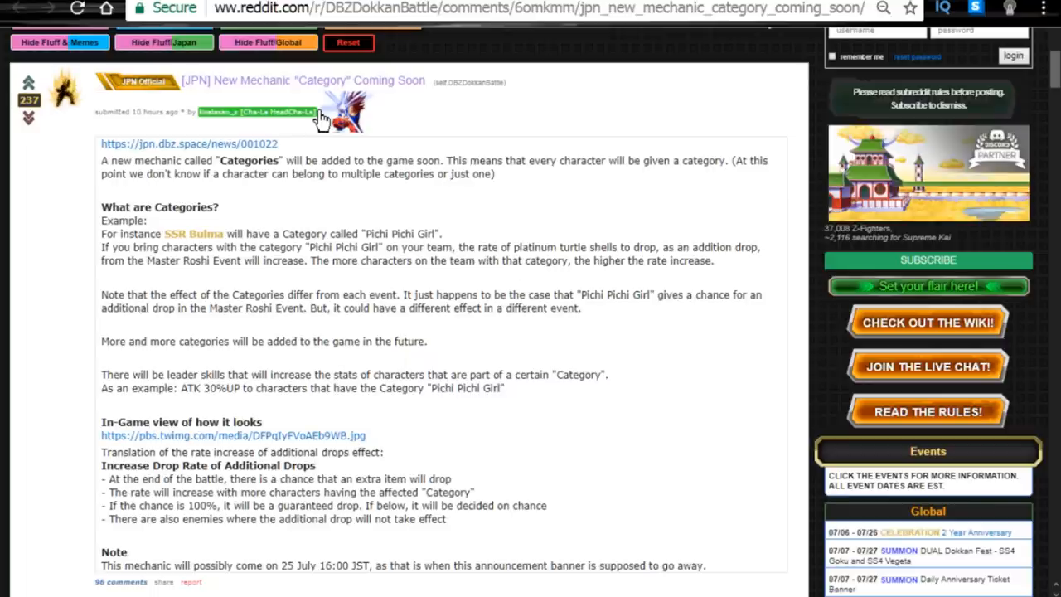
mouse_move(397, 110)
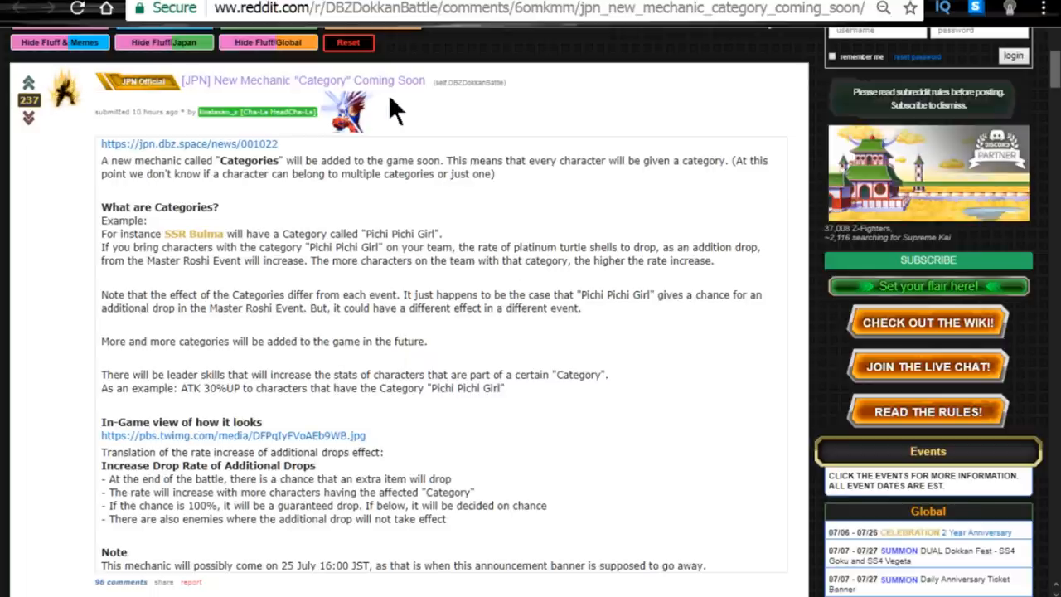
mouse_move(290, 286)
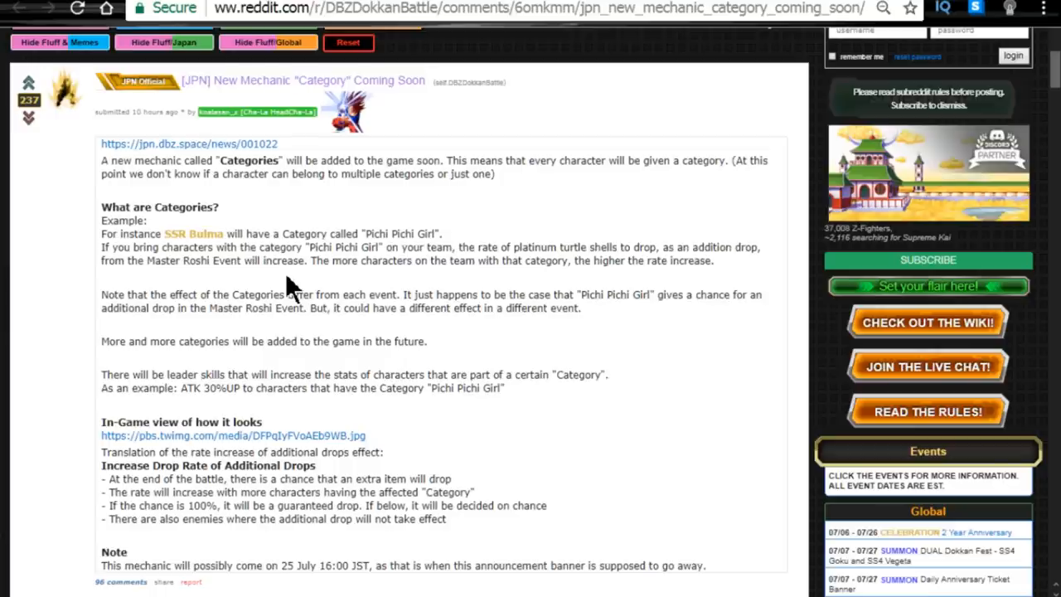
mouse_move(253, 240)
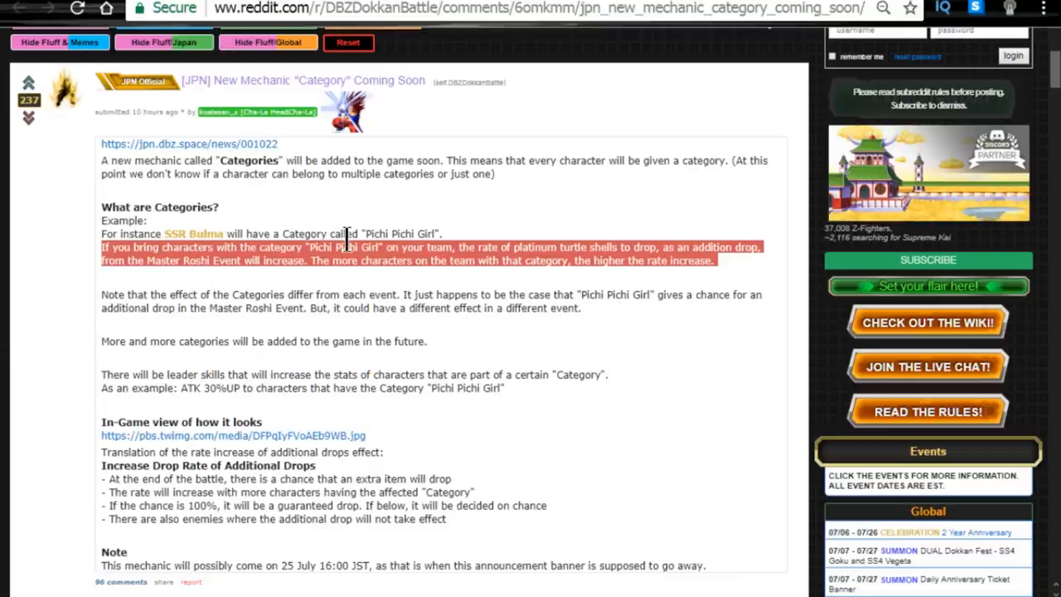
Deselect the highlighted Pichi Pichi Girl drop-rate sentence in the Category post
click(344, 232)
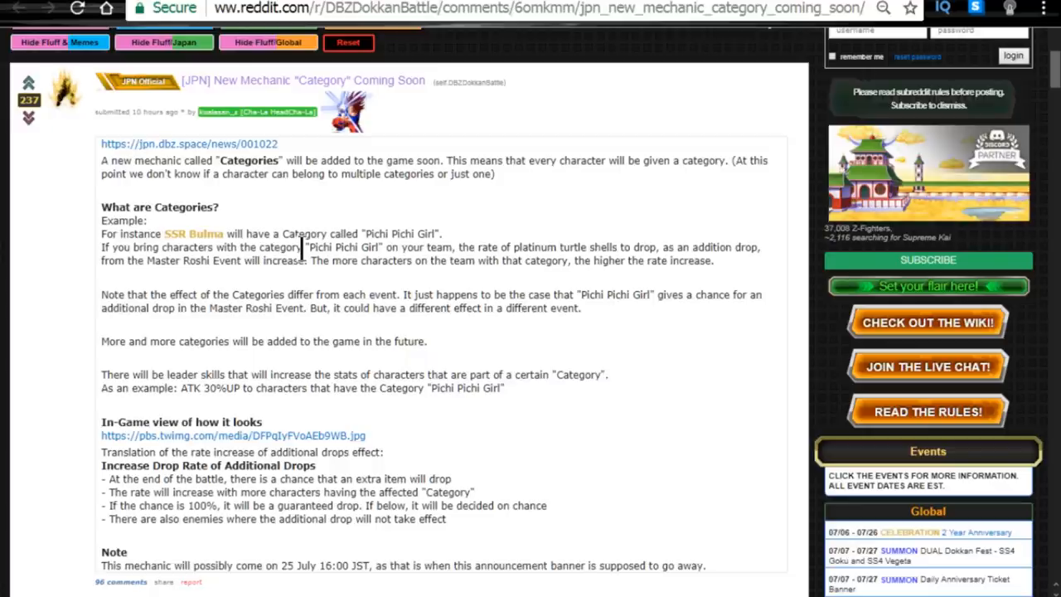
Open the pbs.twimg.com in-game screenshot of the Category effect
click(233, 436)
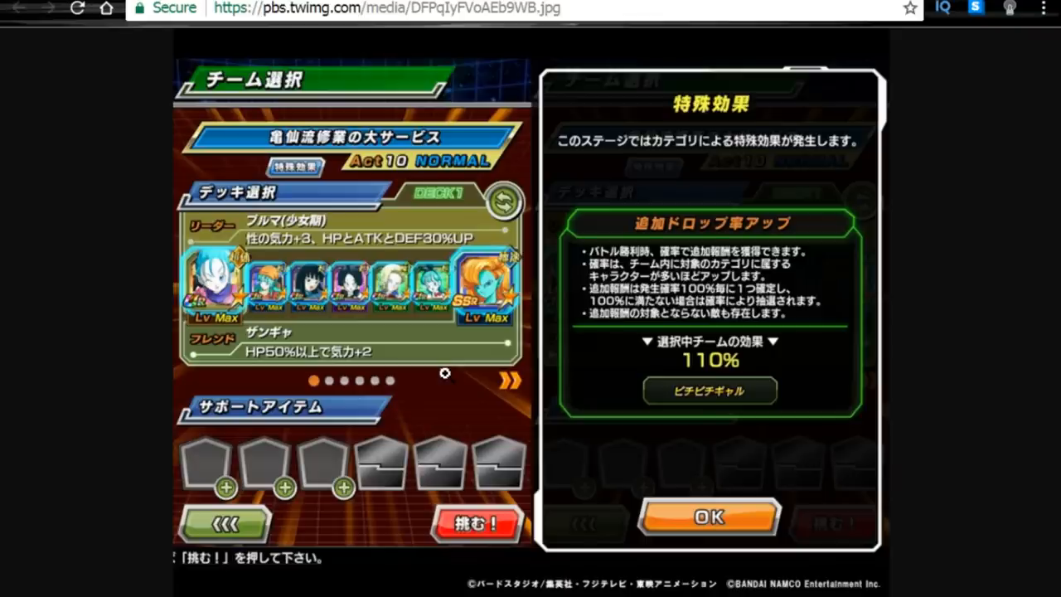
mouse_move(221, 256)
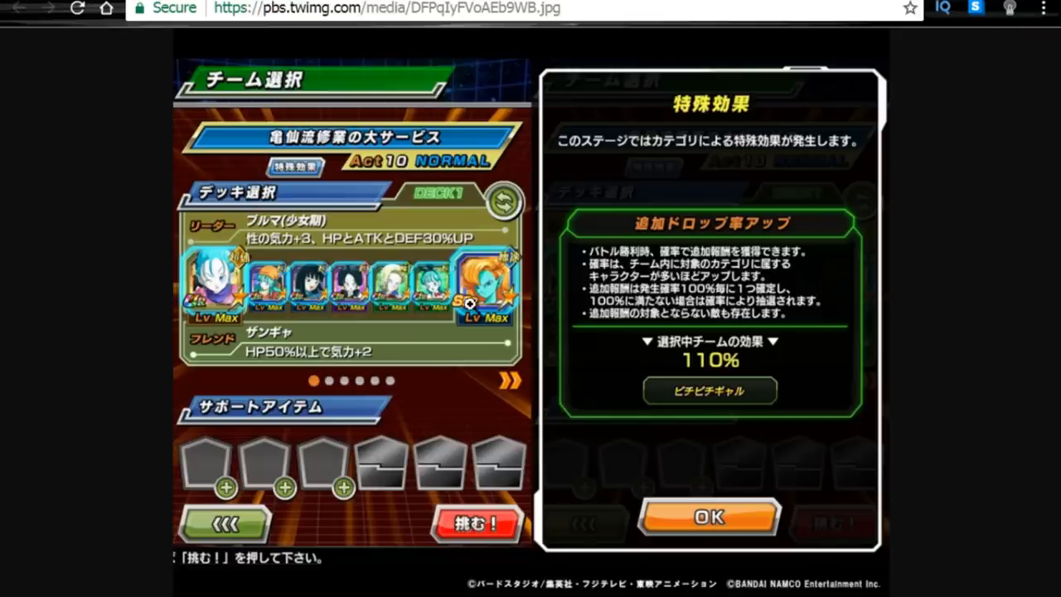
mouse_move(177, 313)
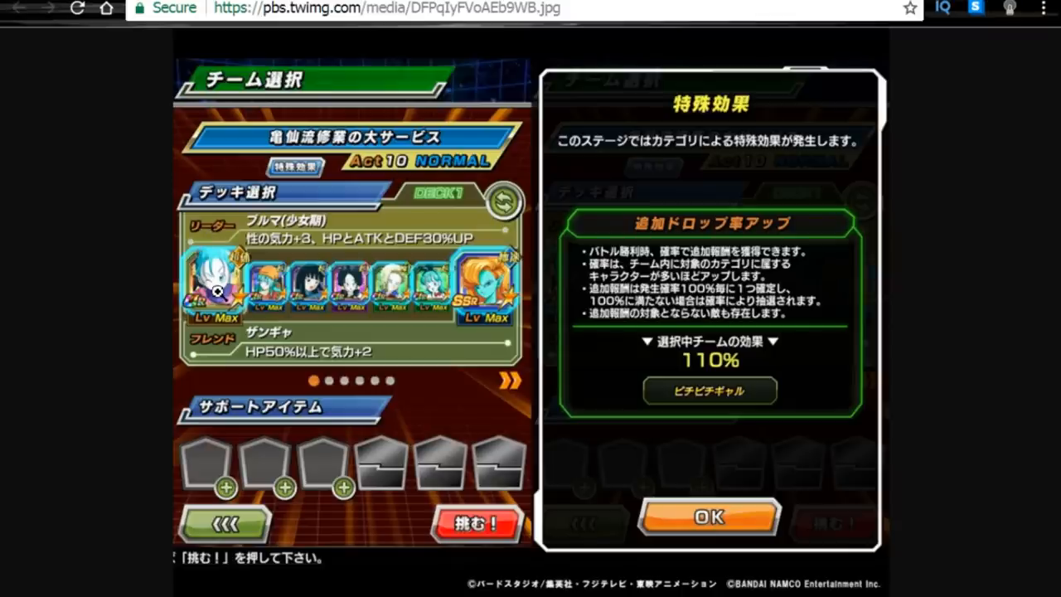
mouse_move(398, 265)
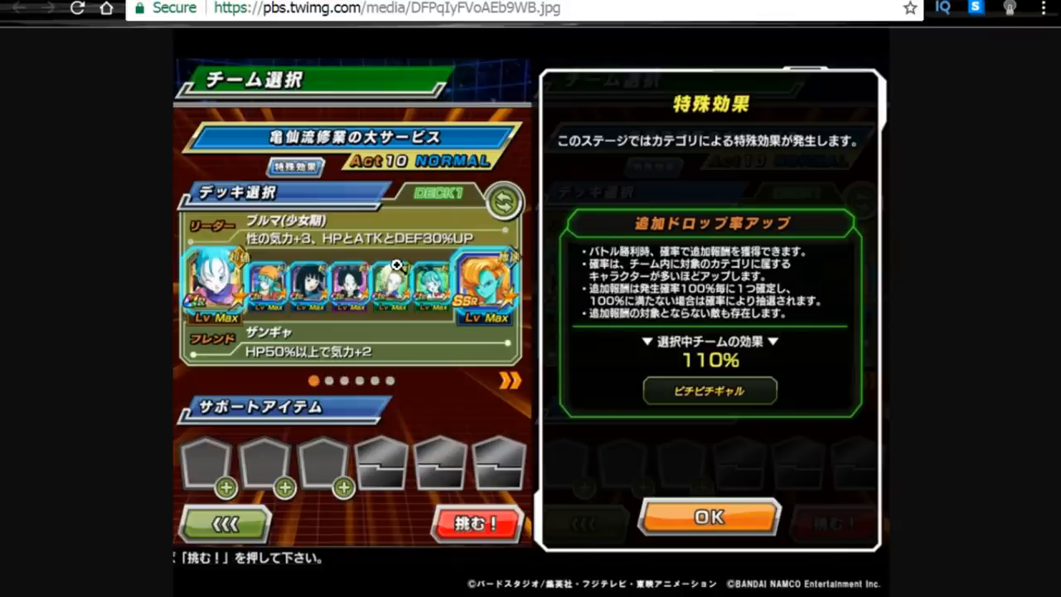
mouse_move(305, 298)
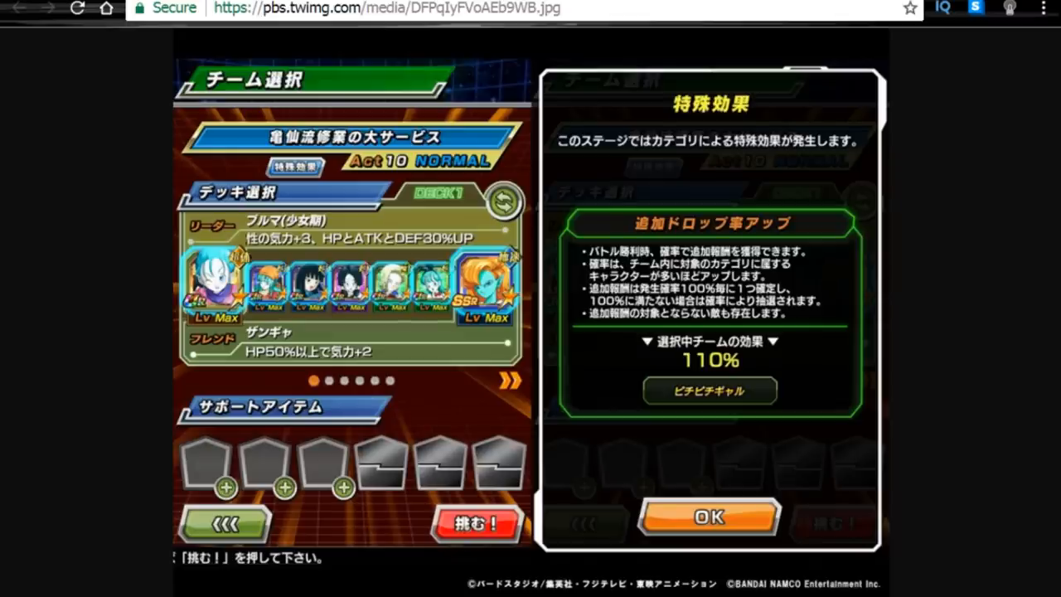
mouse_move(750, 414)
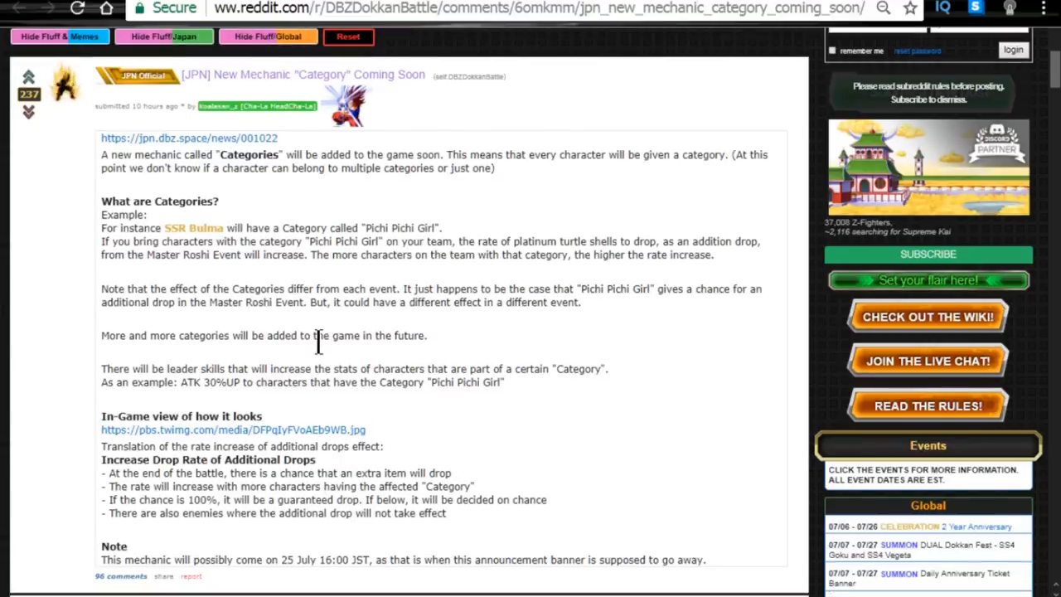
Scroll to the post's Note and highlight the 25 July 16:00 JST release date
scroll(down, 3)
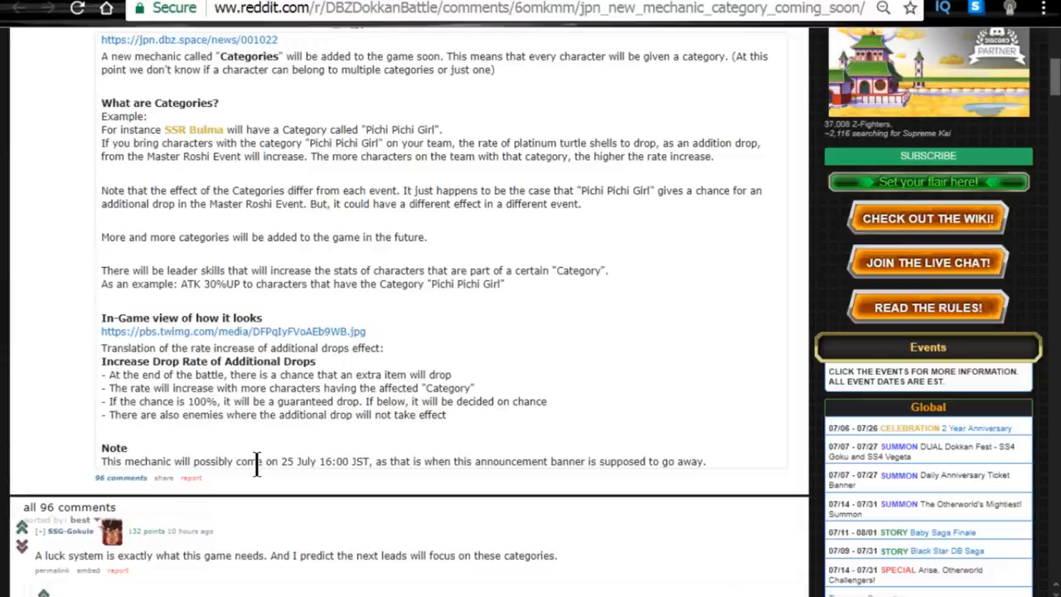
drag(257, 461, 380, 462)
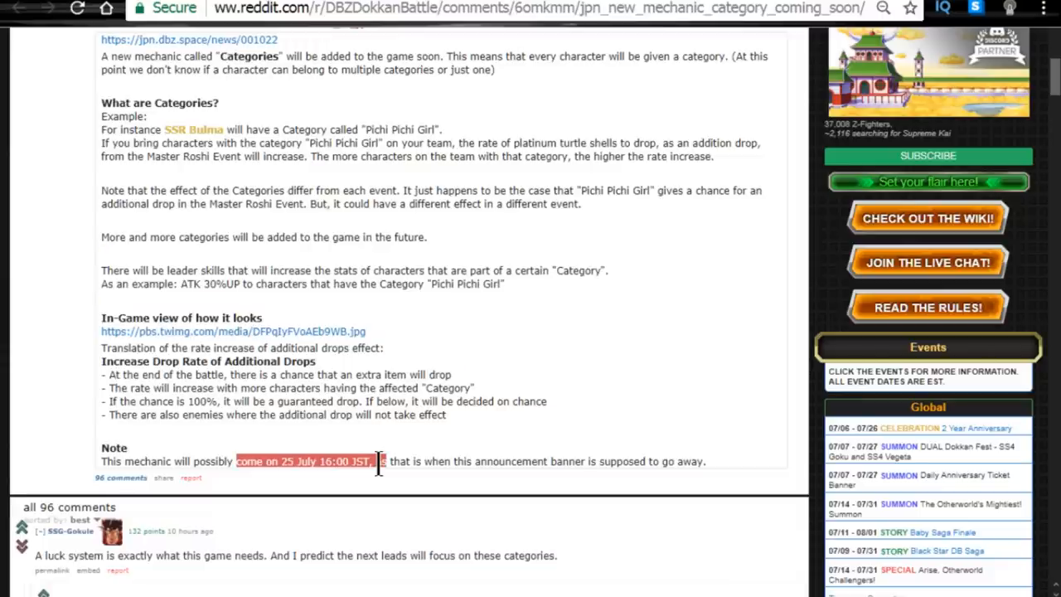